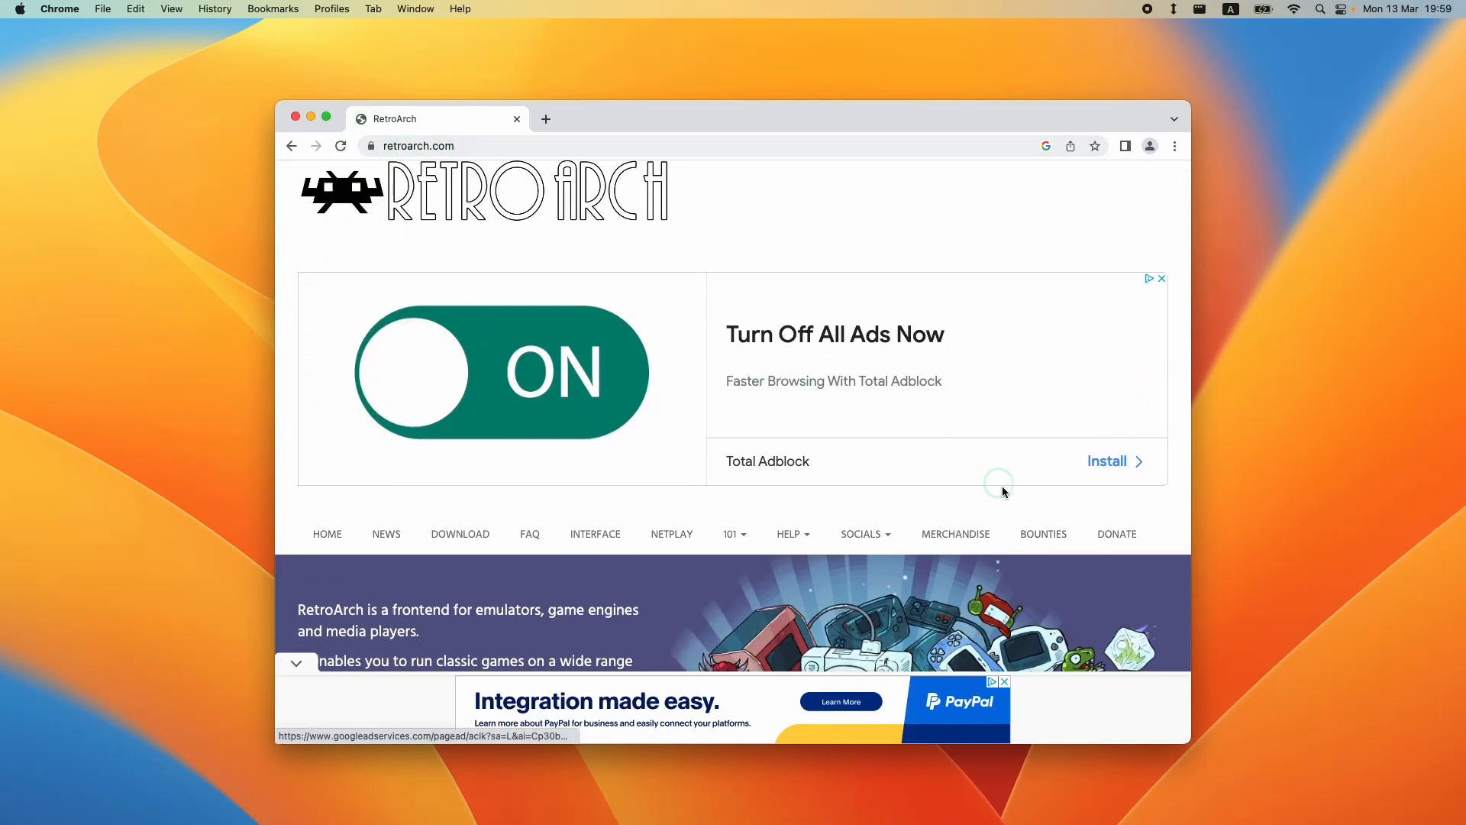
{"action": "mouse_move", "coordinate": [874, 297]}
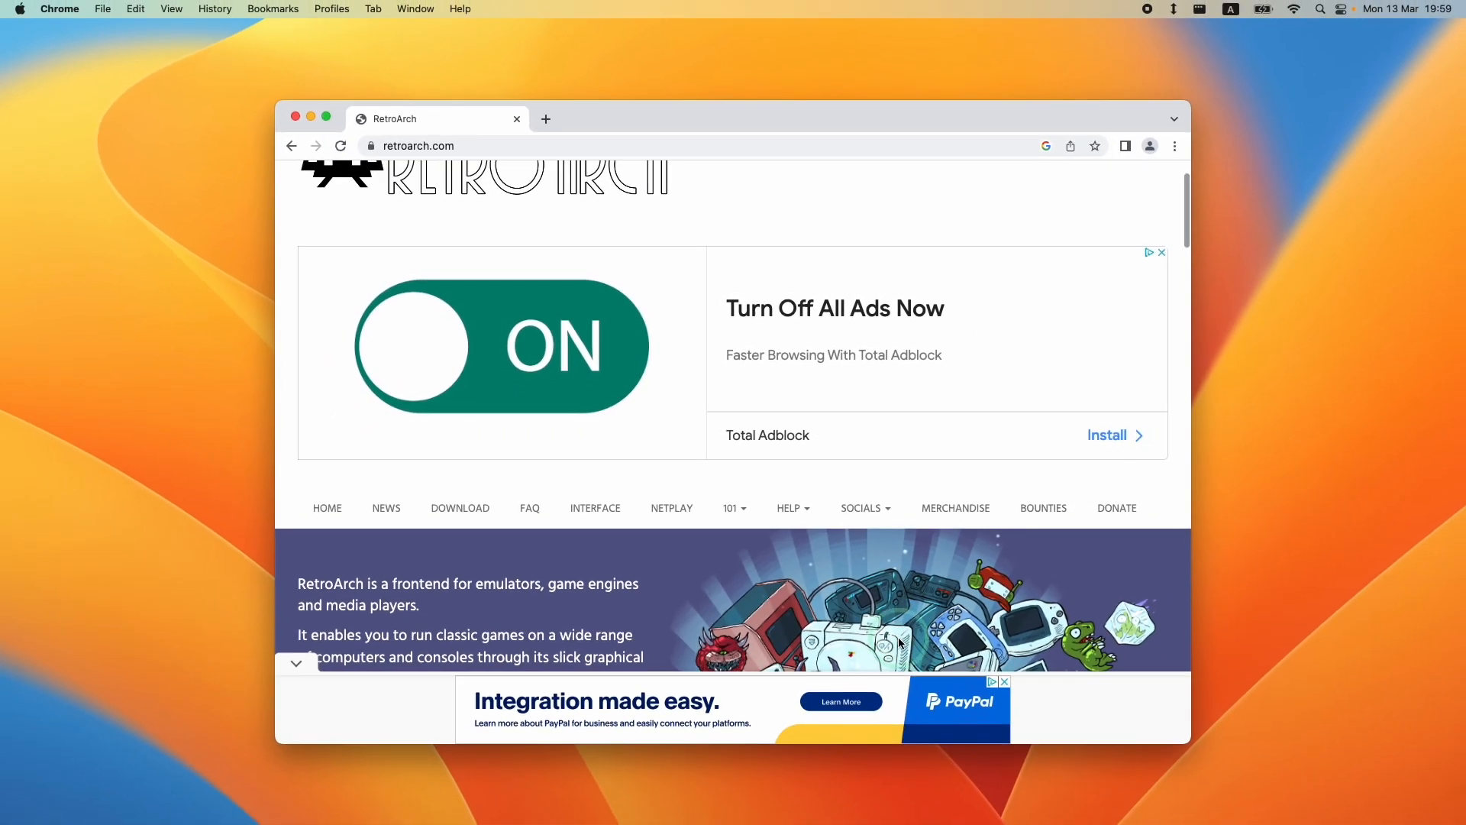
- Show Chrome's About page, confirming version 111.0.5563.64 is up to date
{"action": "scroll", "scroll_direction": "up", "scroll_amount": 3}
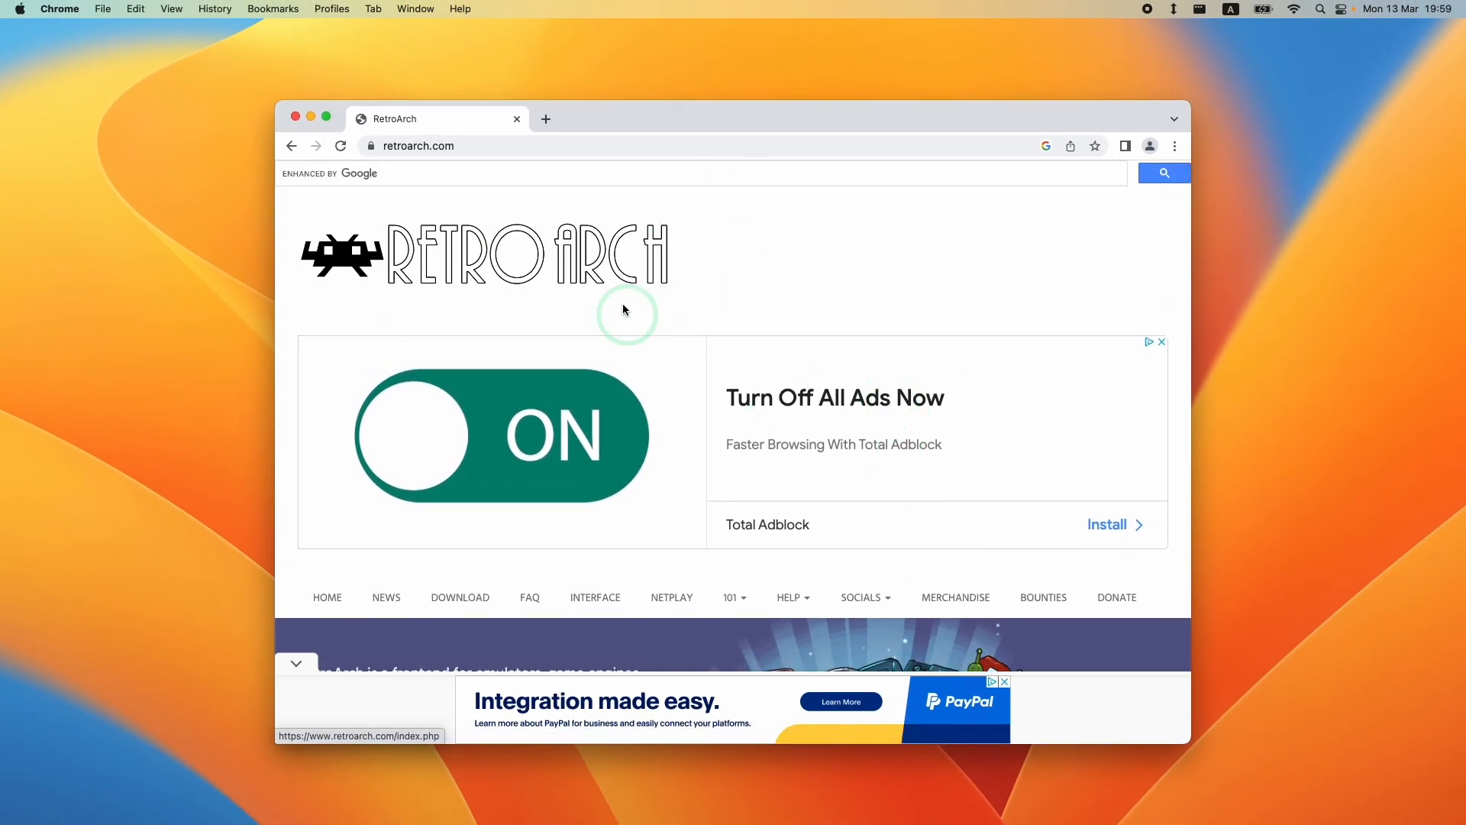
{"action": "mouse_move", "coordinate": [783, 276]}
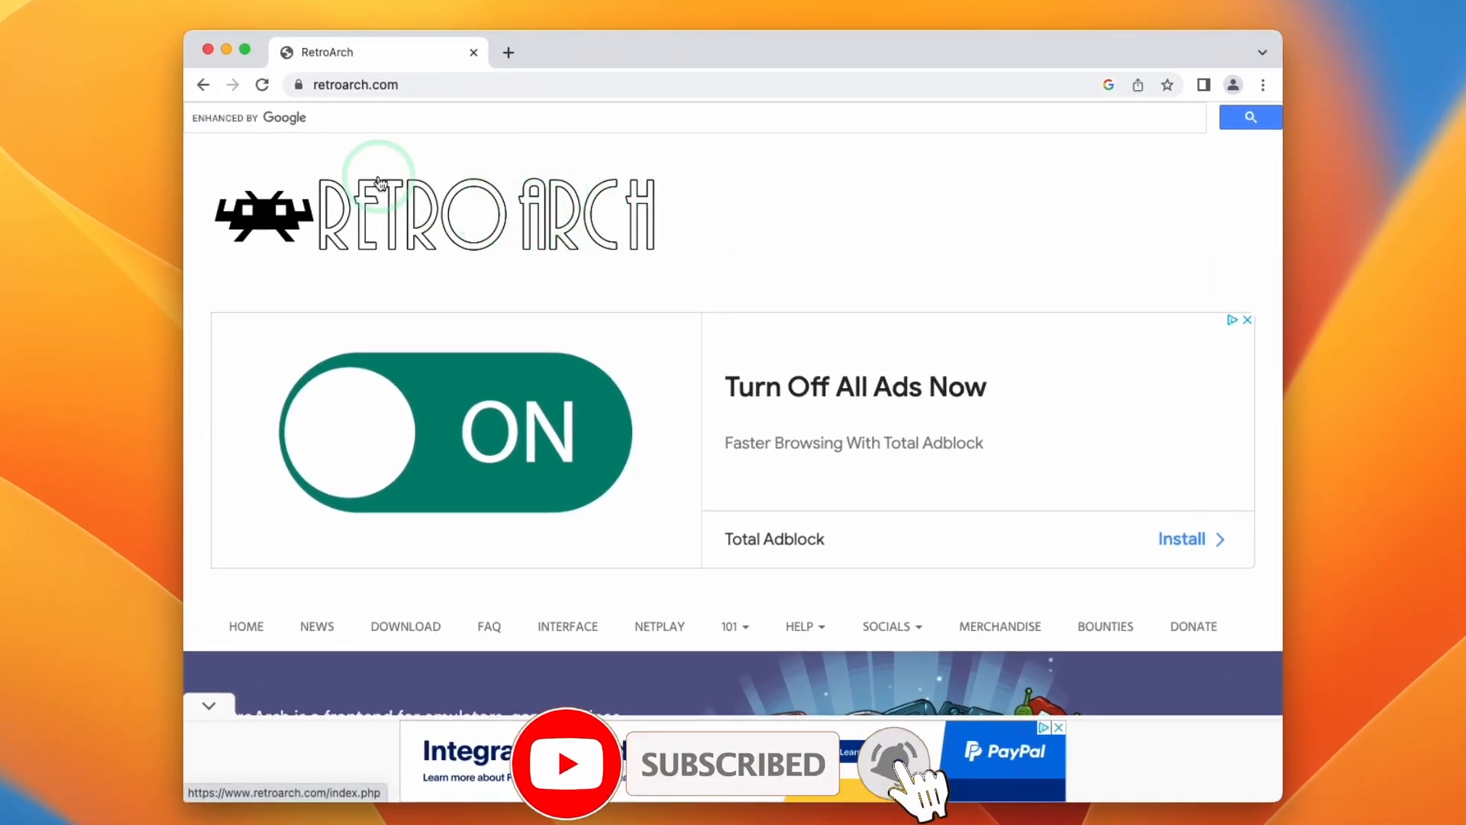
{"action": "left_click", "coordinate": [58, 8]}
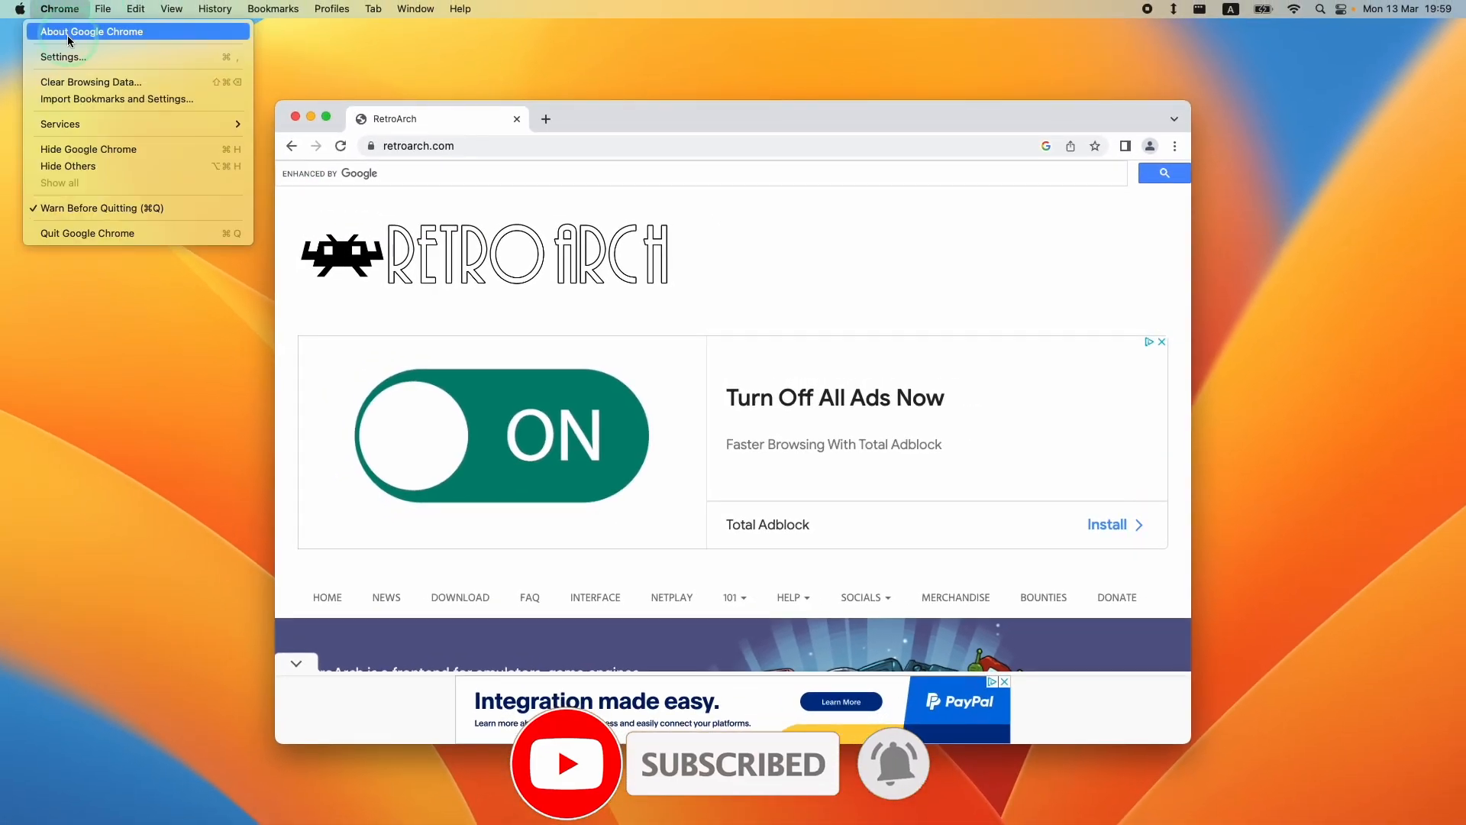
{"action": "left_click", "coordinate": [92, 30]}
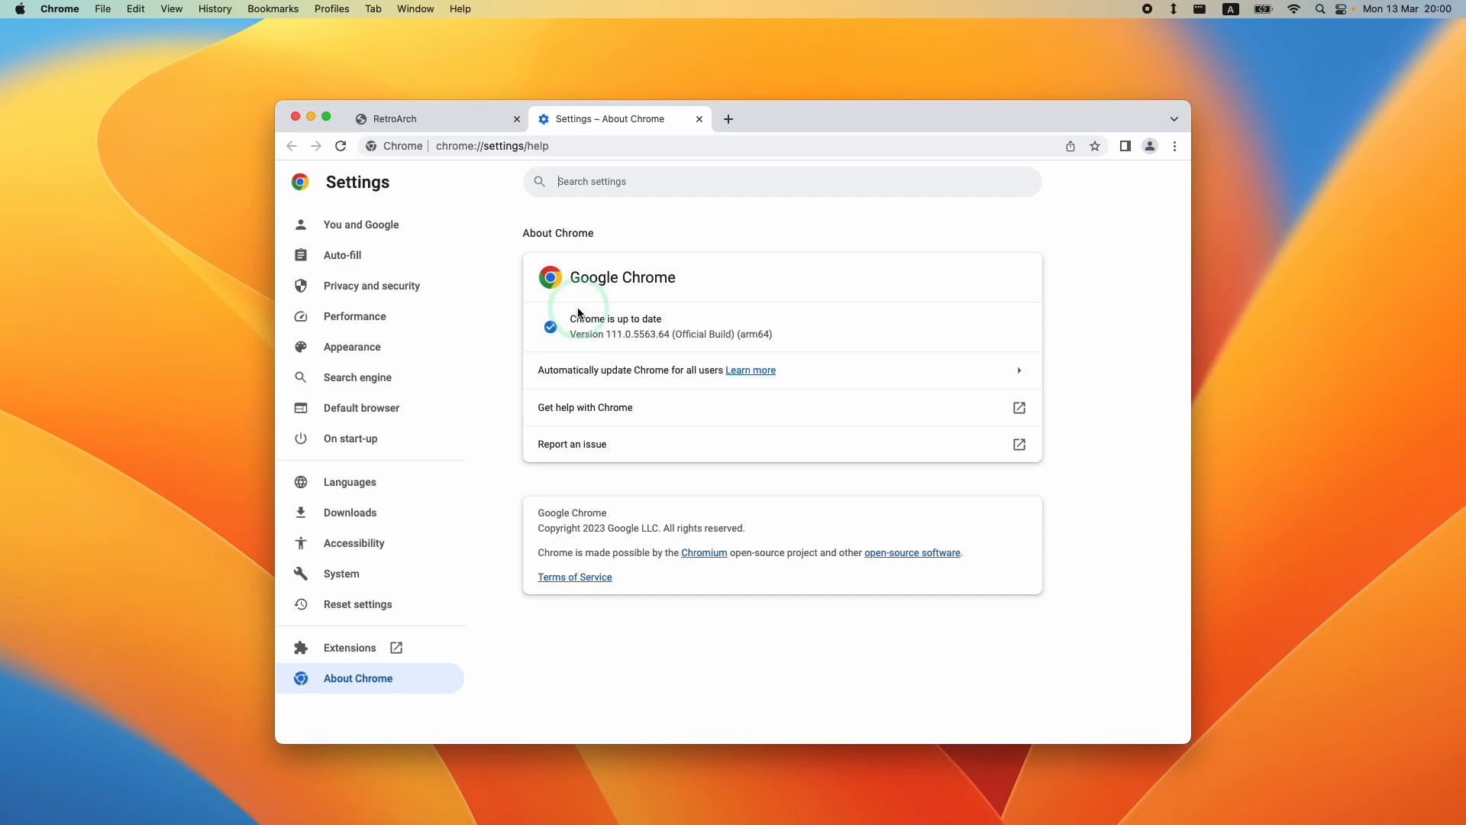
{"action": "mouse_move", "coordinate": [458, 119]}
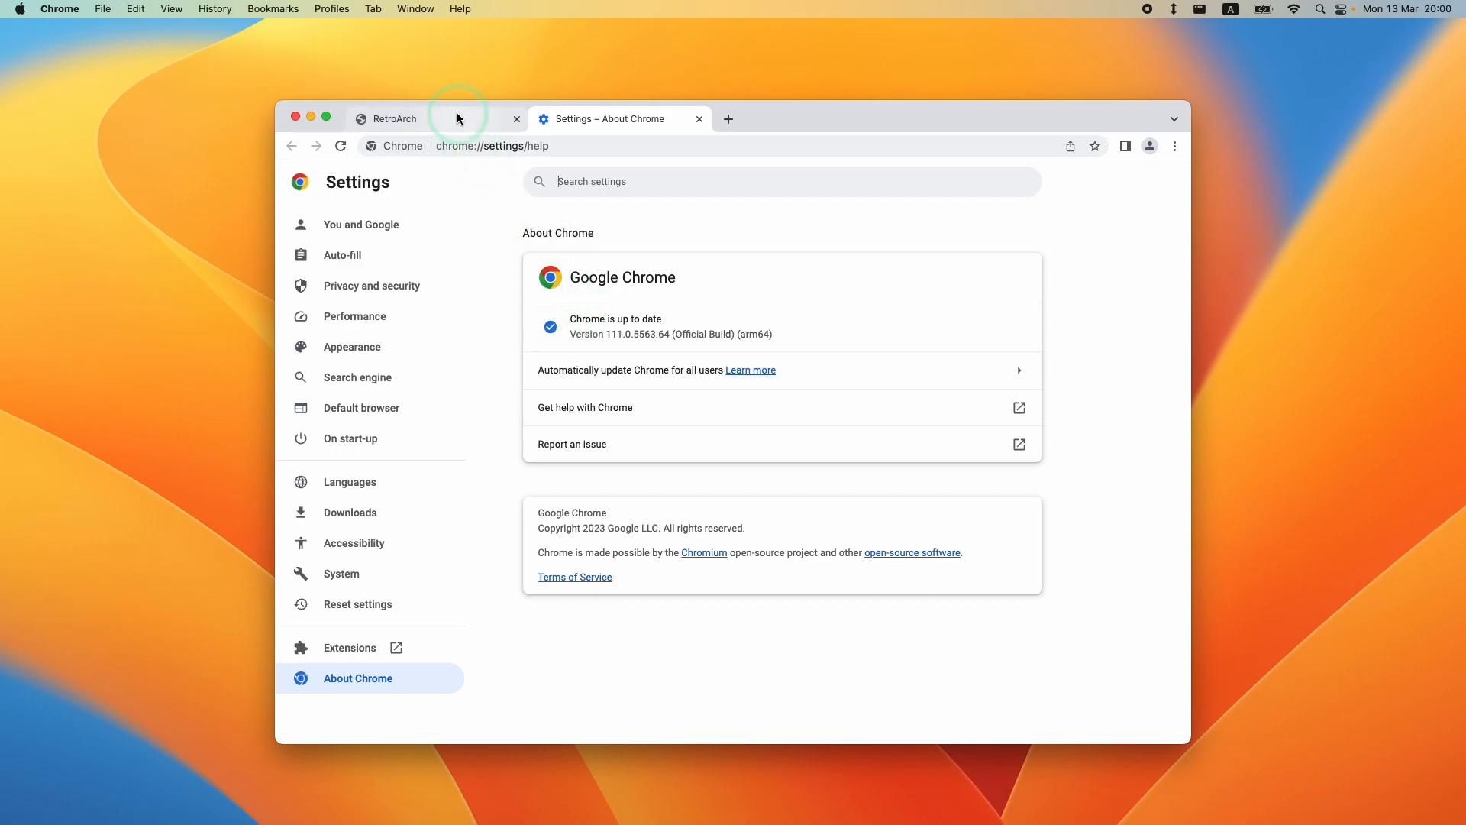
- Search 'ublock origin' in a new tab and open its Chrome Web Store listing
{"action": "left_click", "coordinate": [728, 119]}
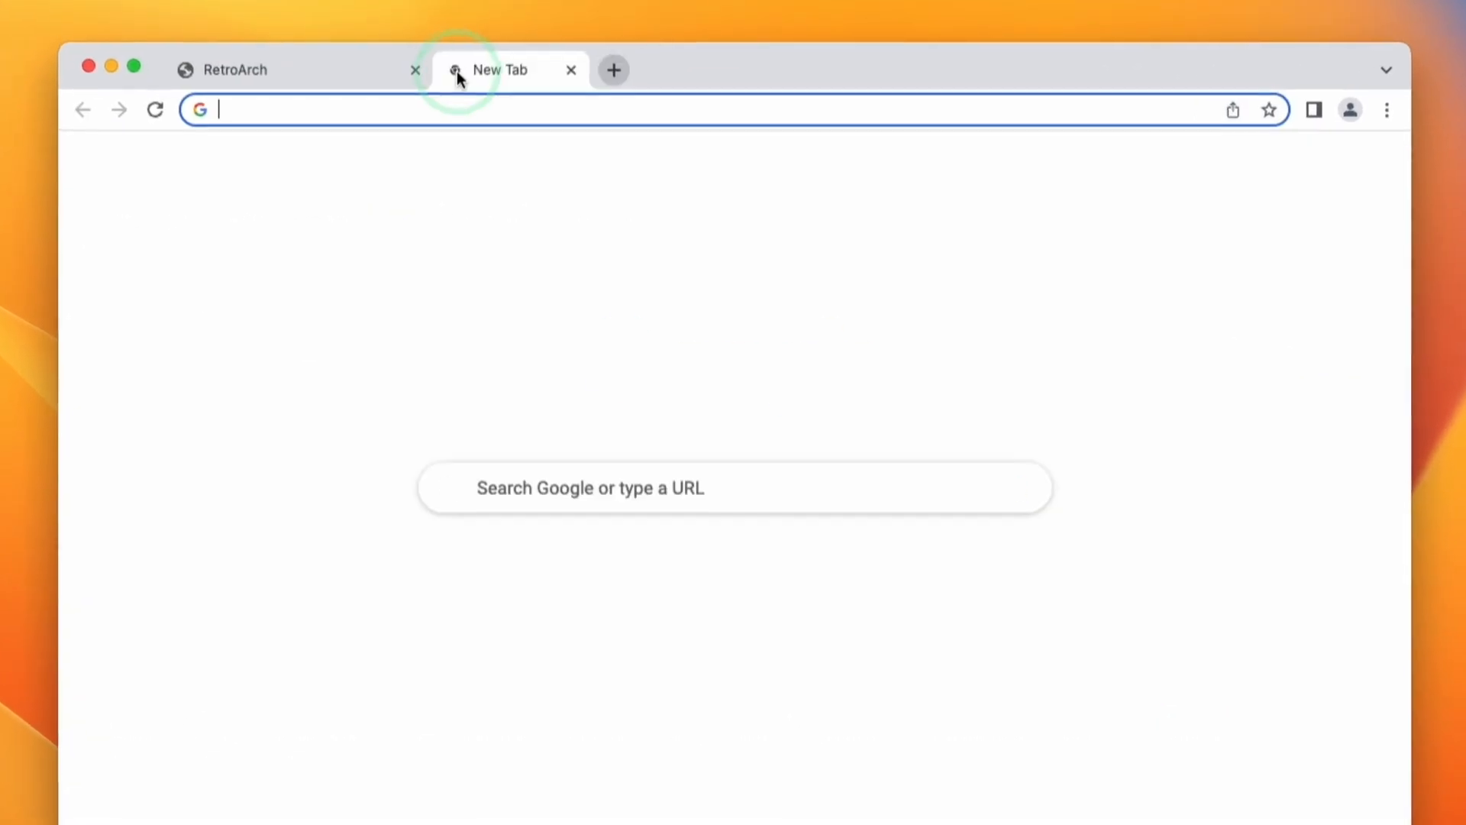
{"action": "type", "text": "ublock origin"}
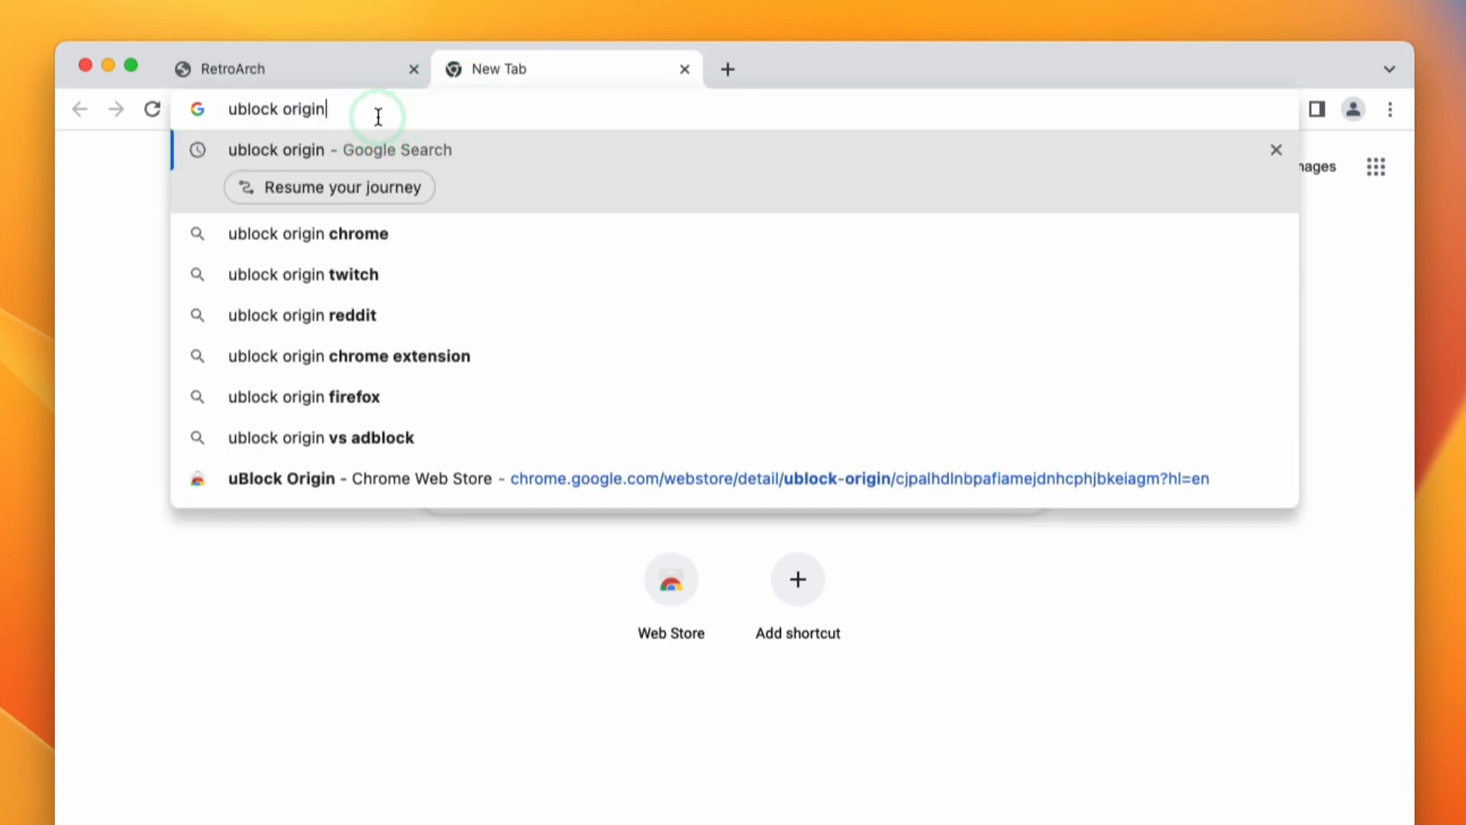
{"action": "mouse_move", "coordinate": [430, 108]}
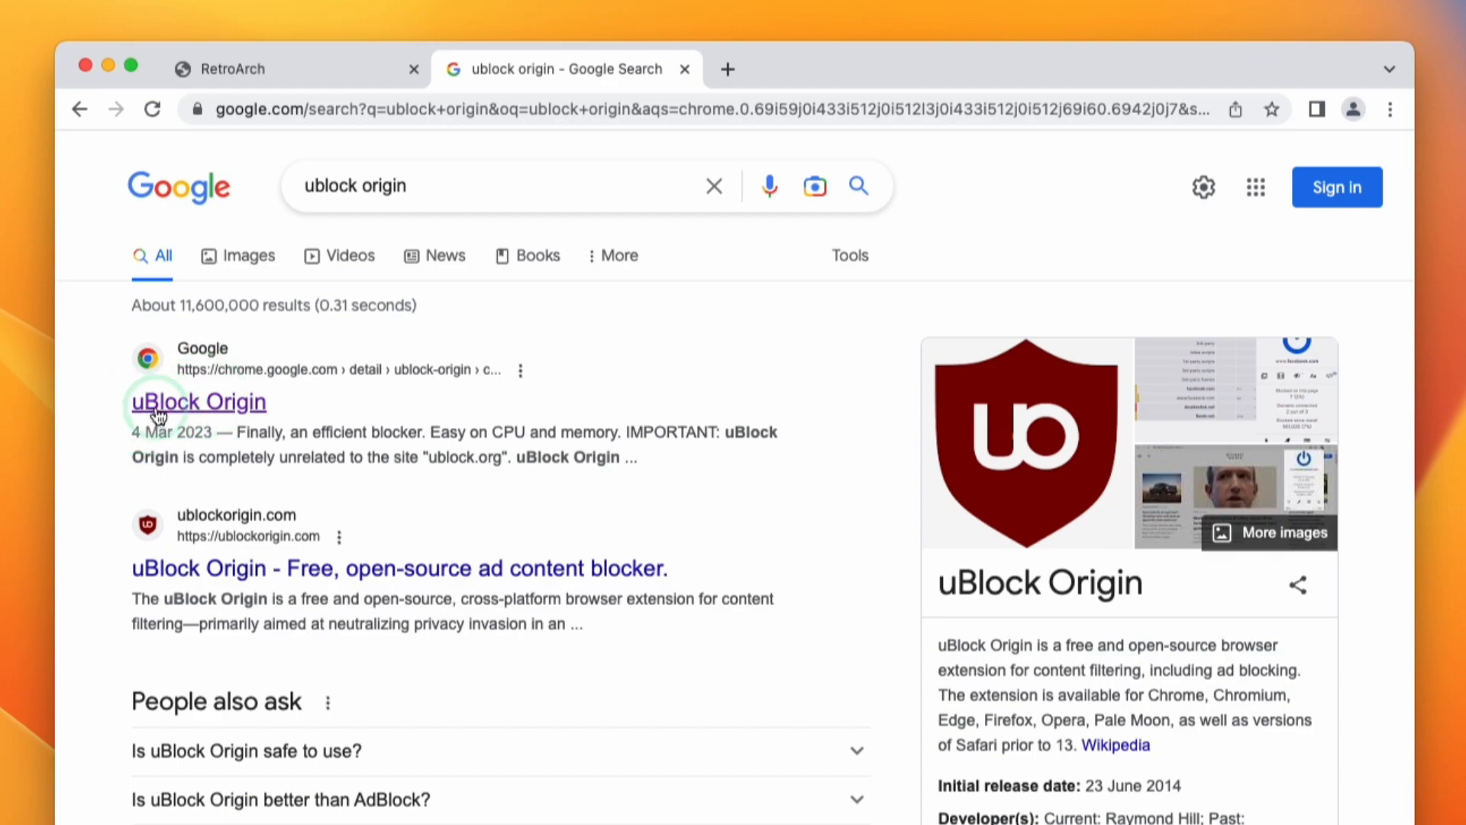
{"action": "left_click", "coordinate": [197, 401]}
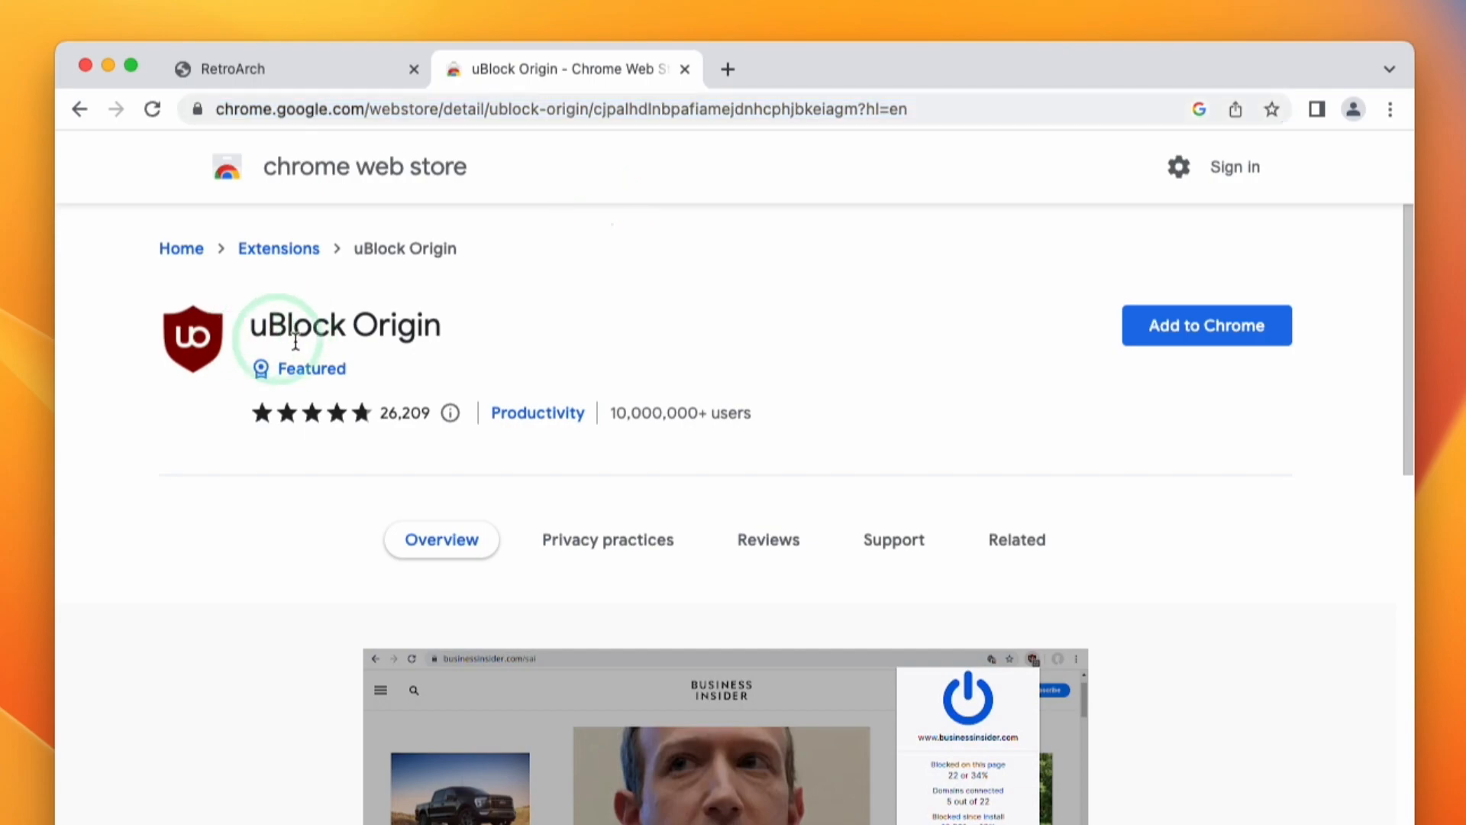
{"action": "mouse_move", "coordinate": [566, 354]}
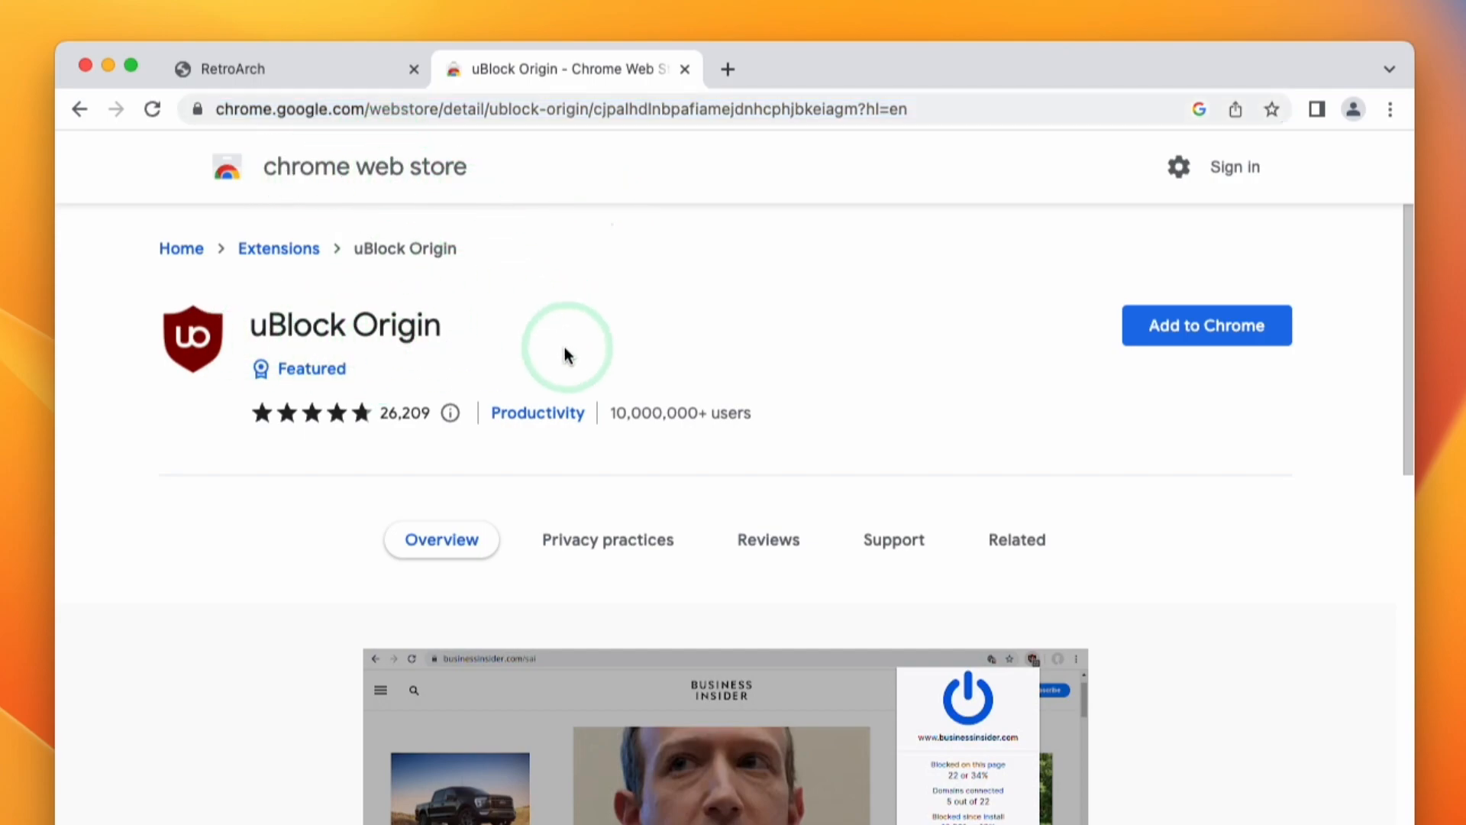
{"action": "mouse_move", "coordinate": [1206, 325]}
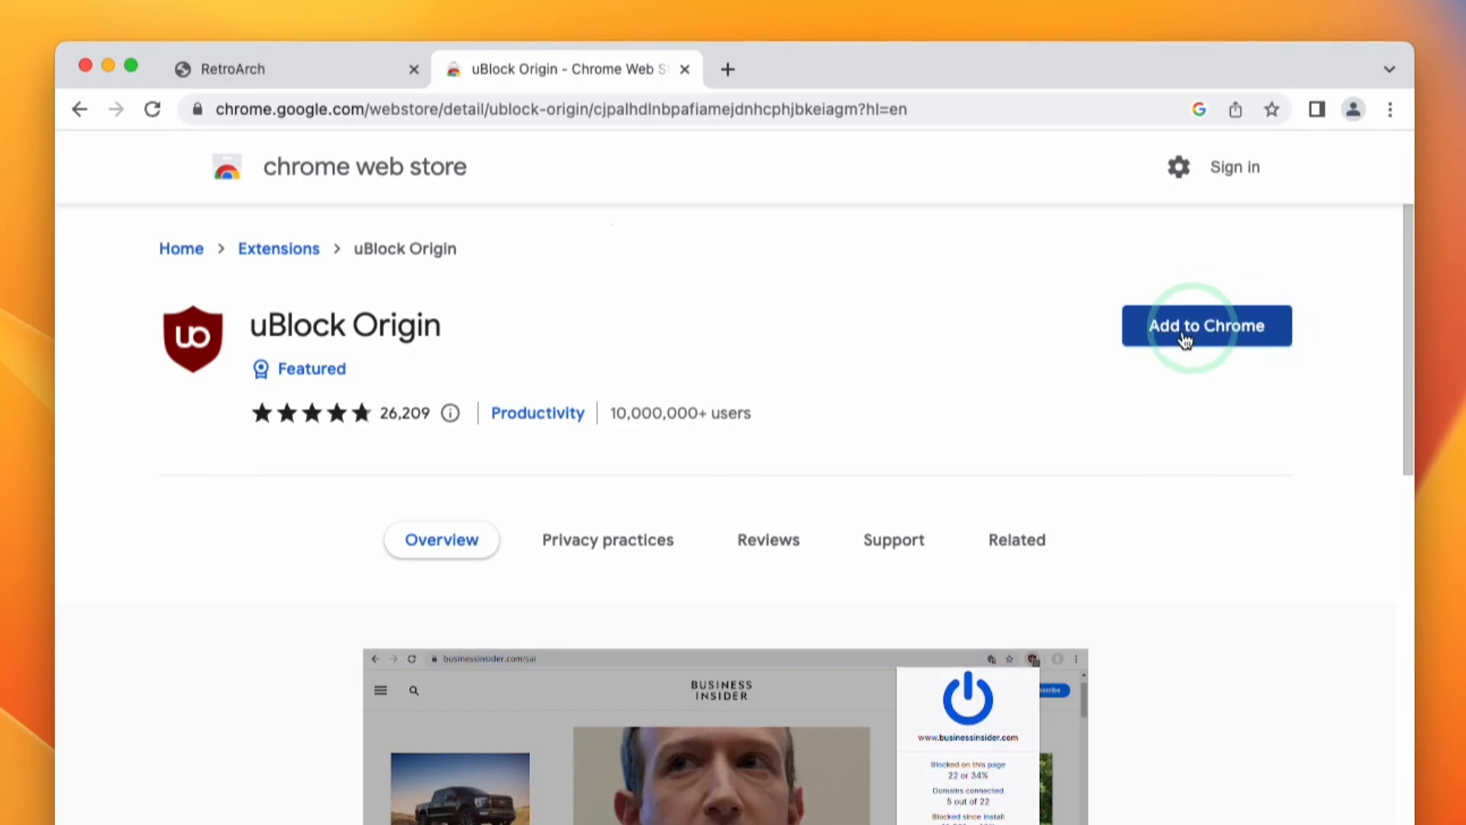
- Add the uBlock Origin extension to Chrome, confirm the install, and dismiss the added notice
{"action": "left_click", "coordinate": [1206, 325]}
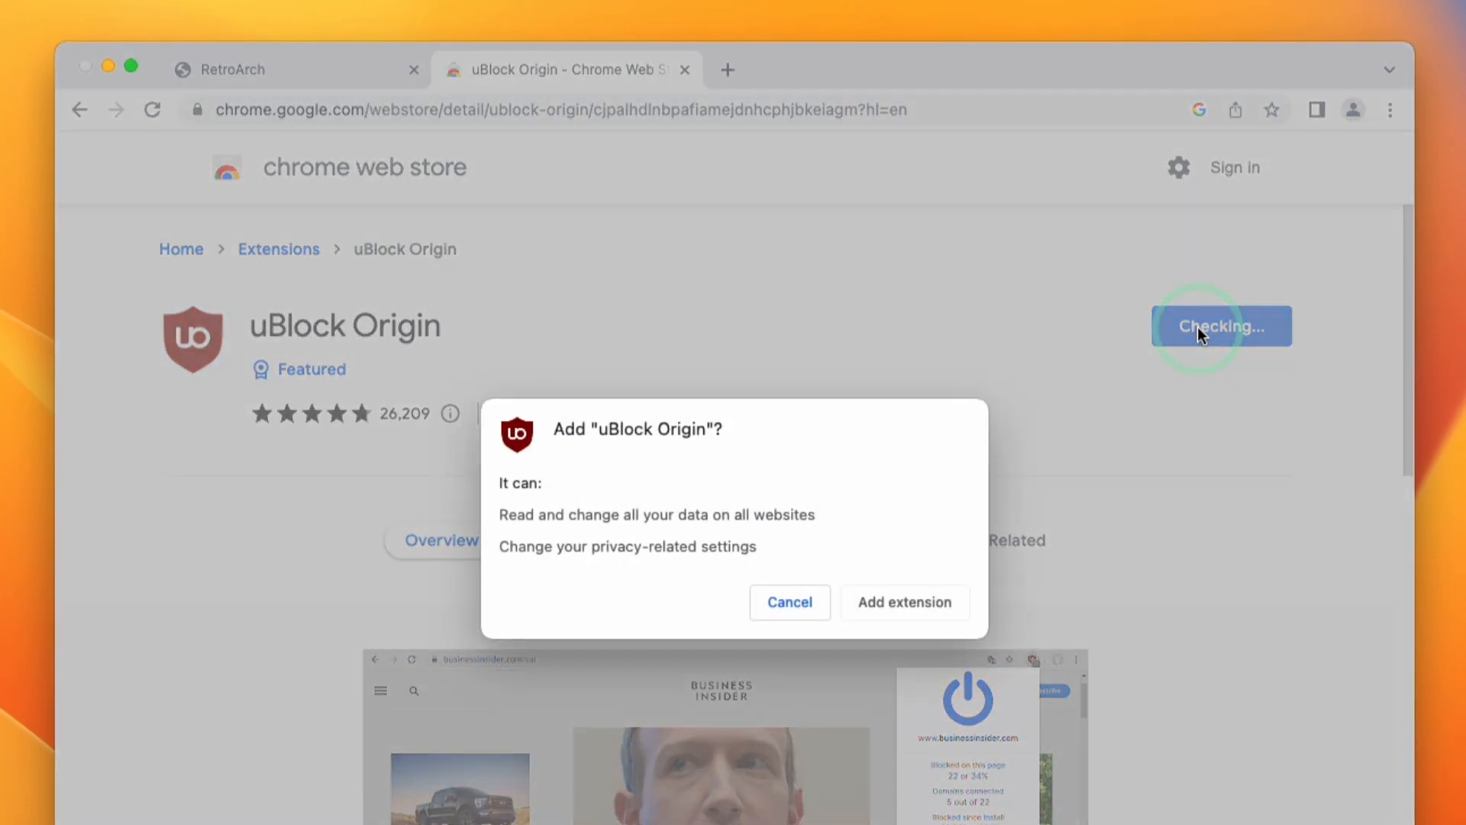
{"action": "mouse_move", "coordinate": [503, 522]}
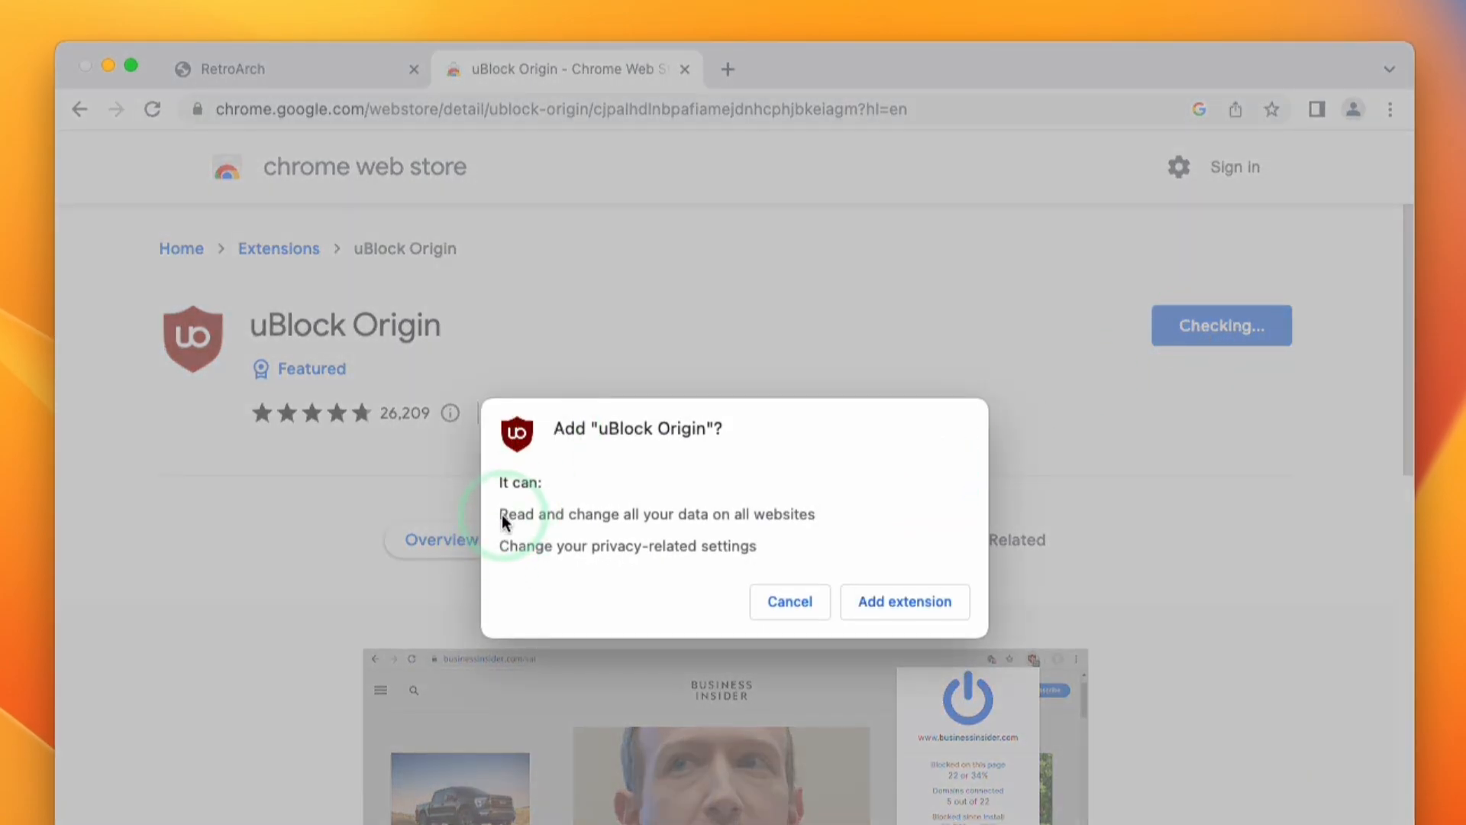
{"action": "mouse_move", "coordinate": [683, 533]}
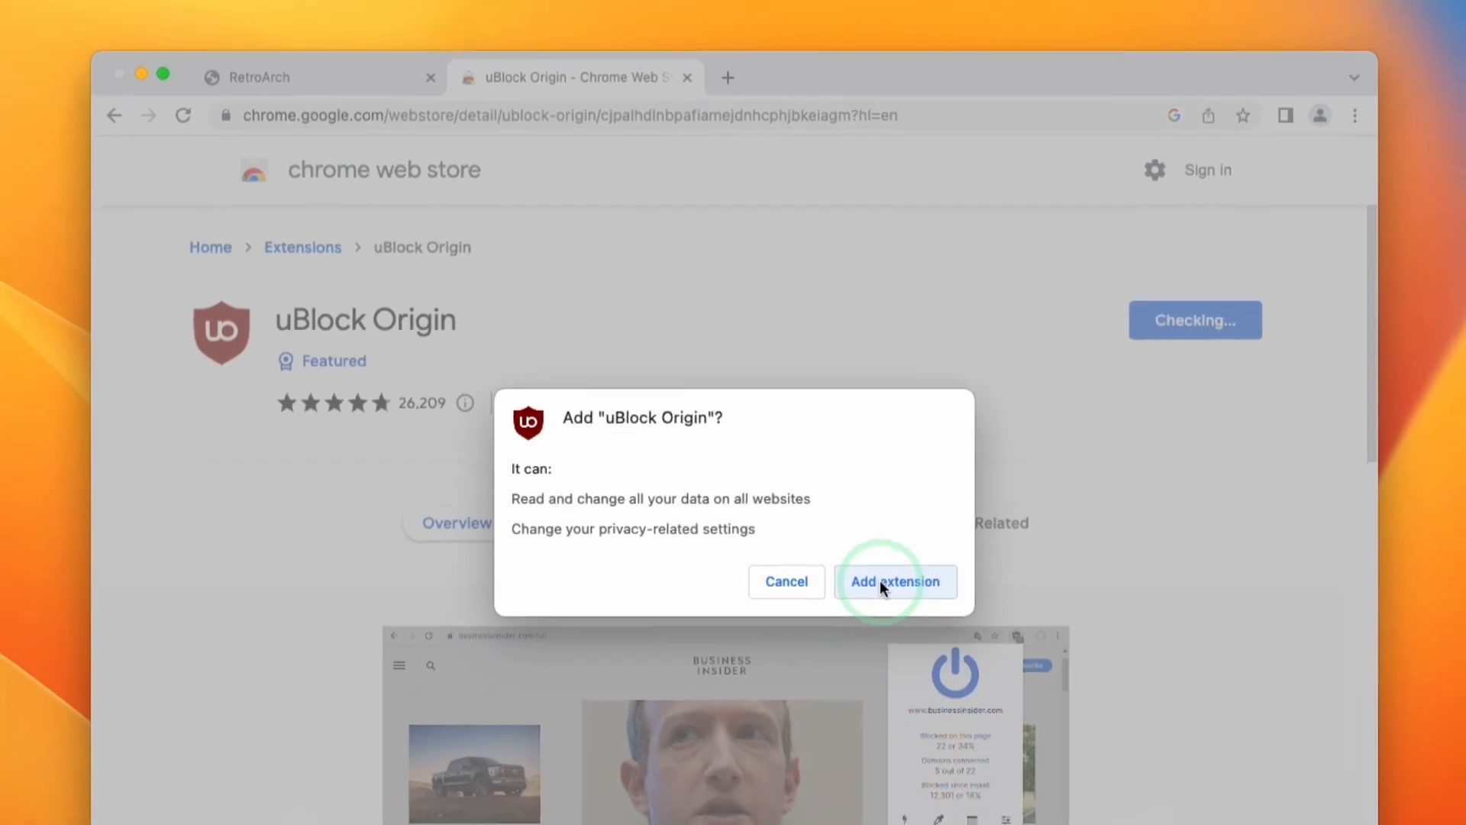
{"action": "left_click", "coordinate": [896, 581]}
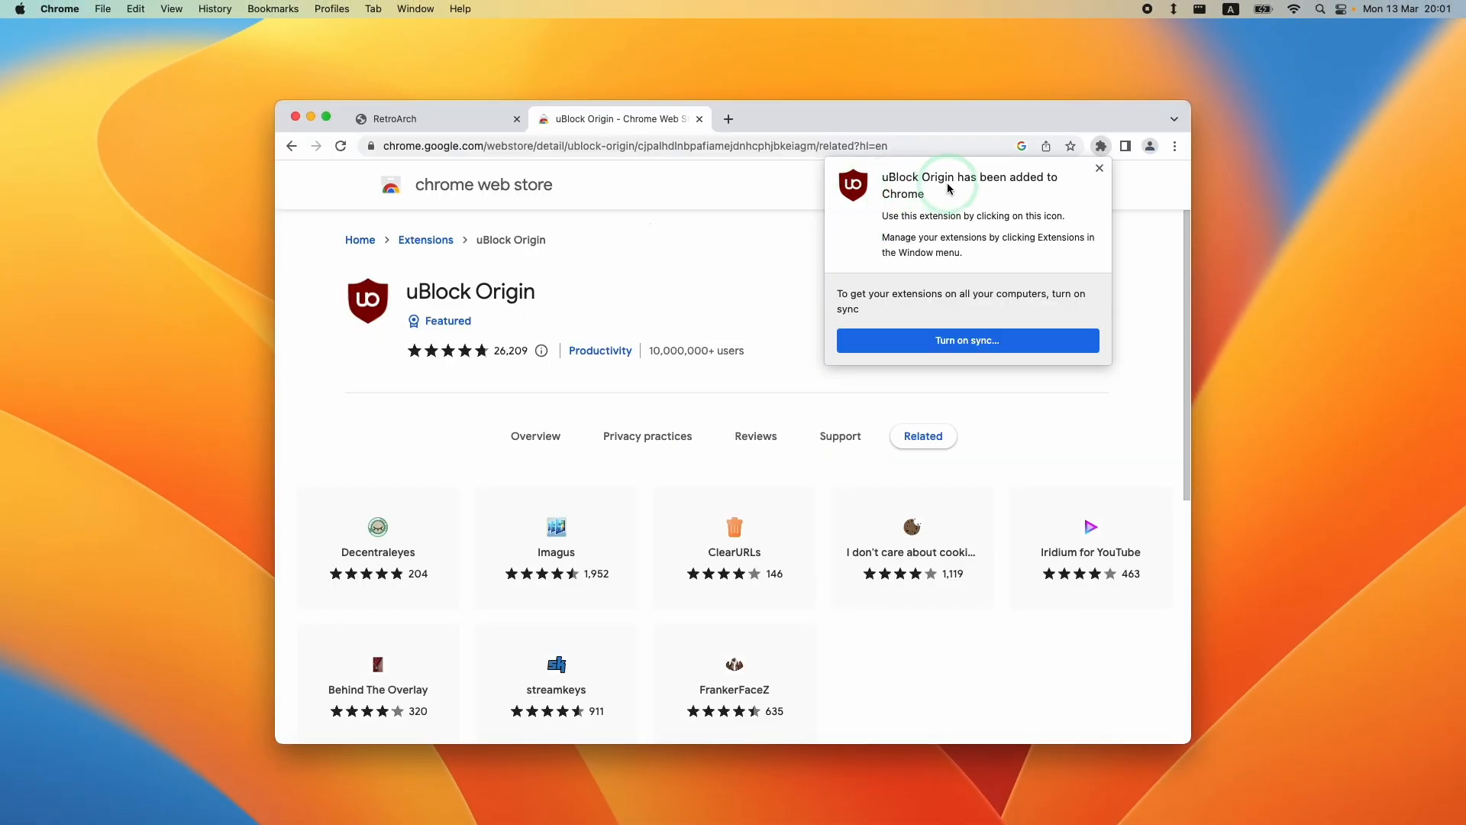
{"action": "left_click", "coordinate": [1100, 168]}
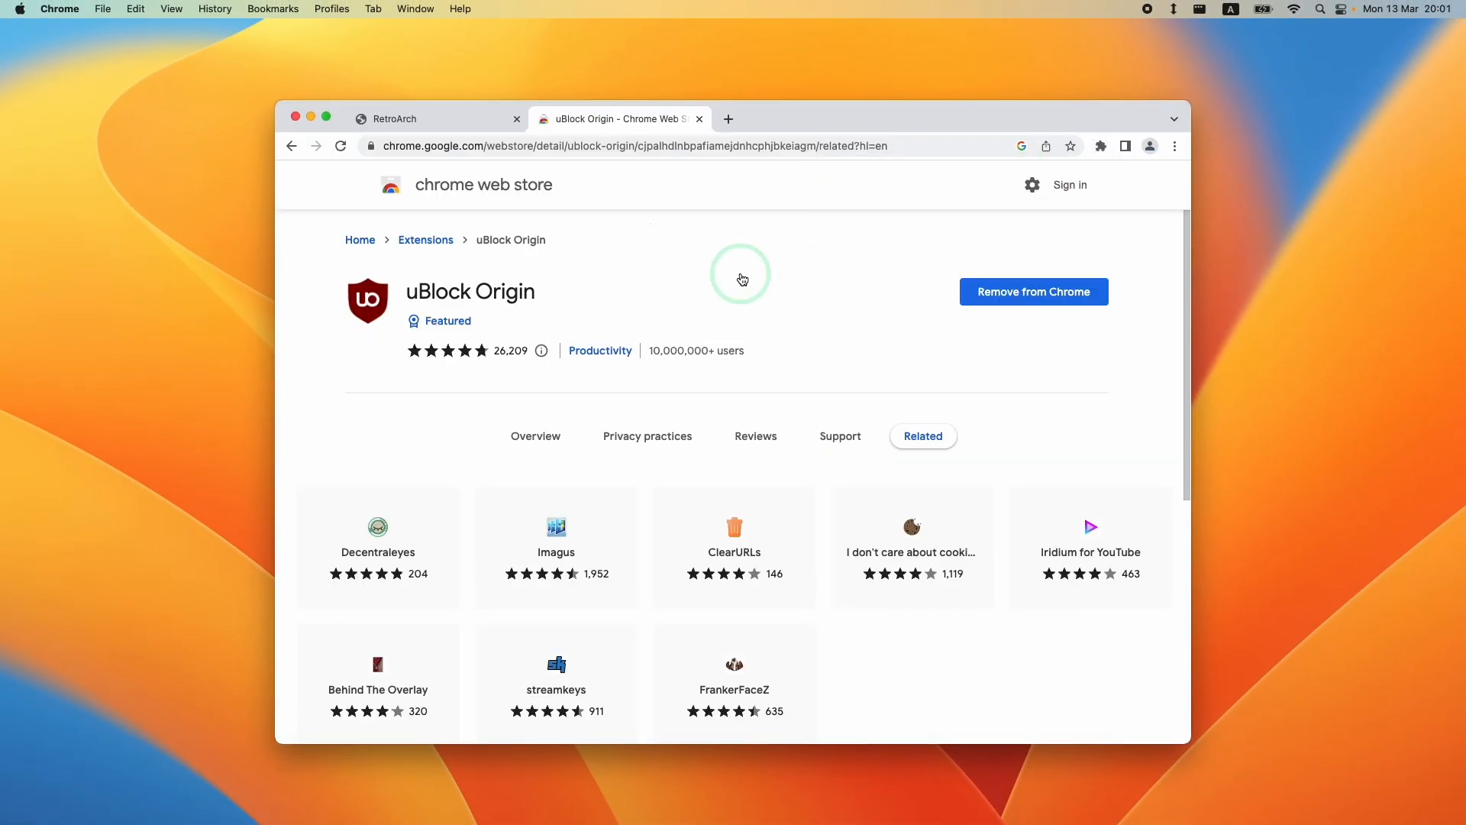
{"action": "mouse_move", "coordinate": [480, 130]}
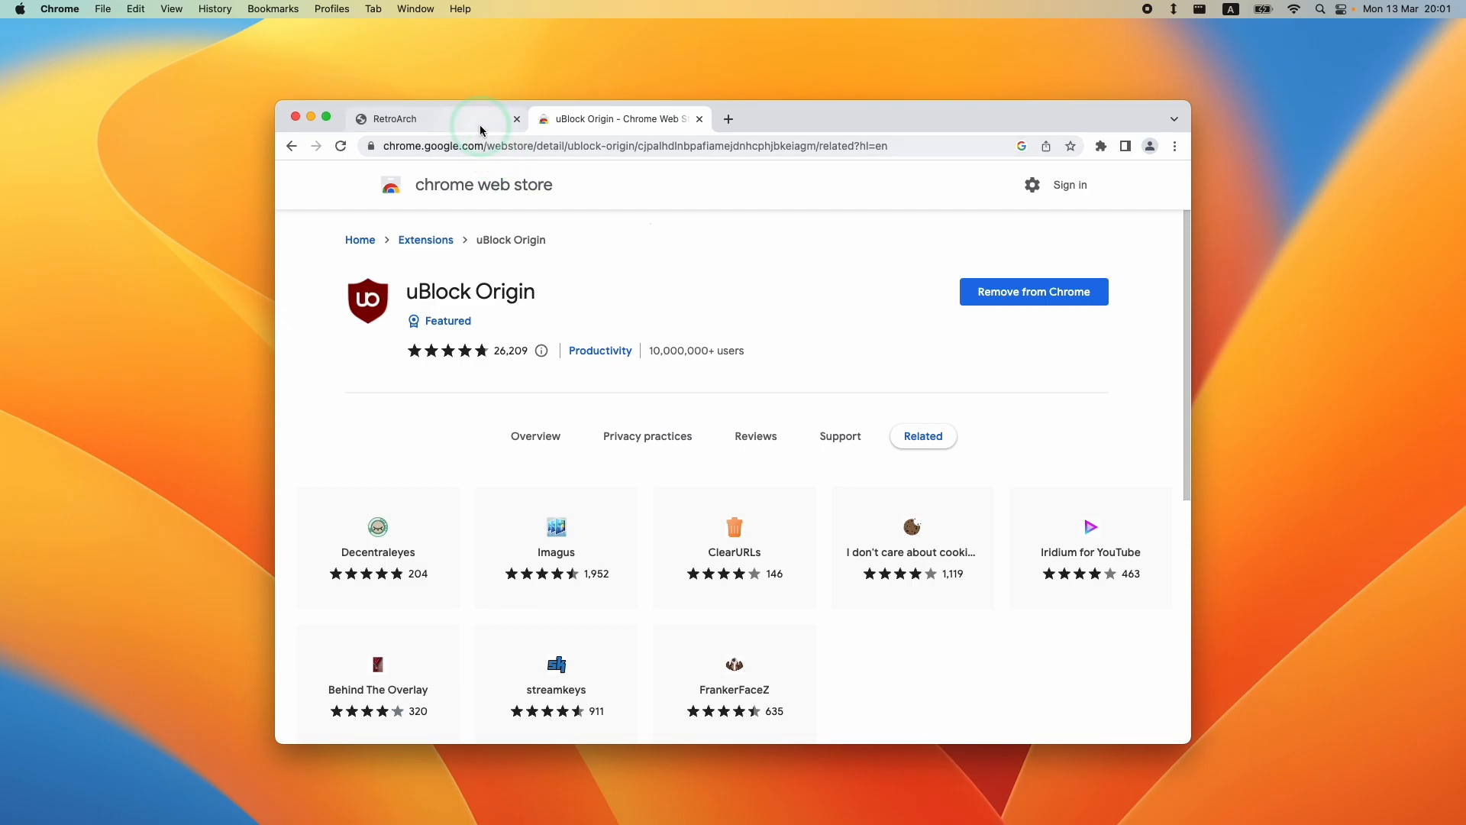
- Switch back to the RetroArch homepage tab and scroll to the top
{"action": "left_click", "coordinate": [396, 119]}
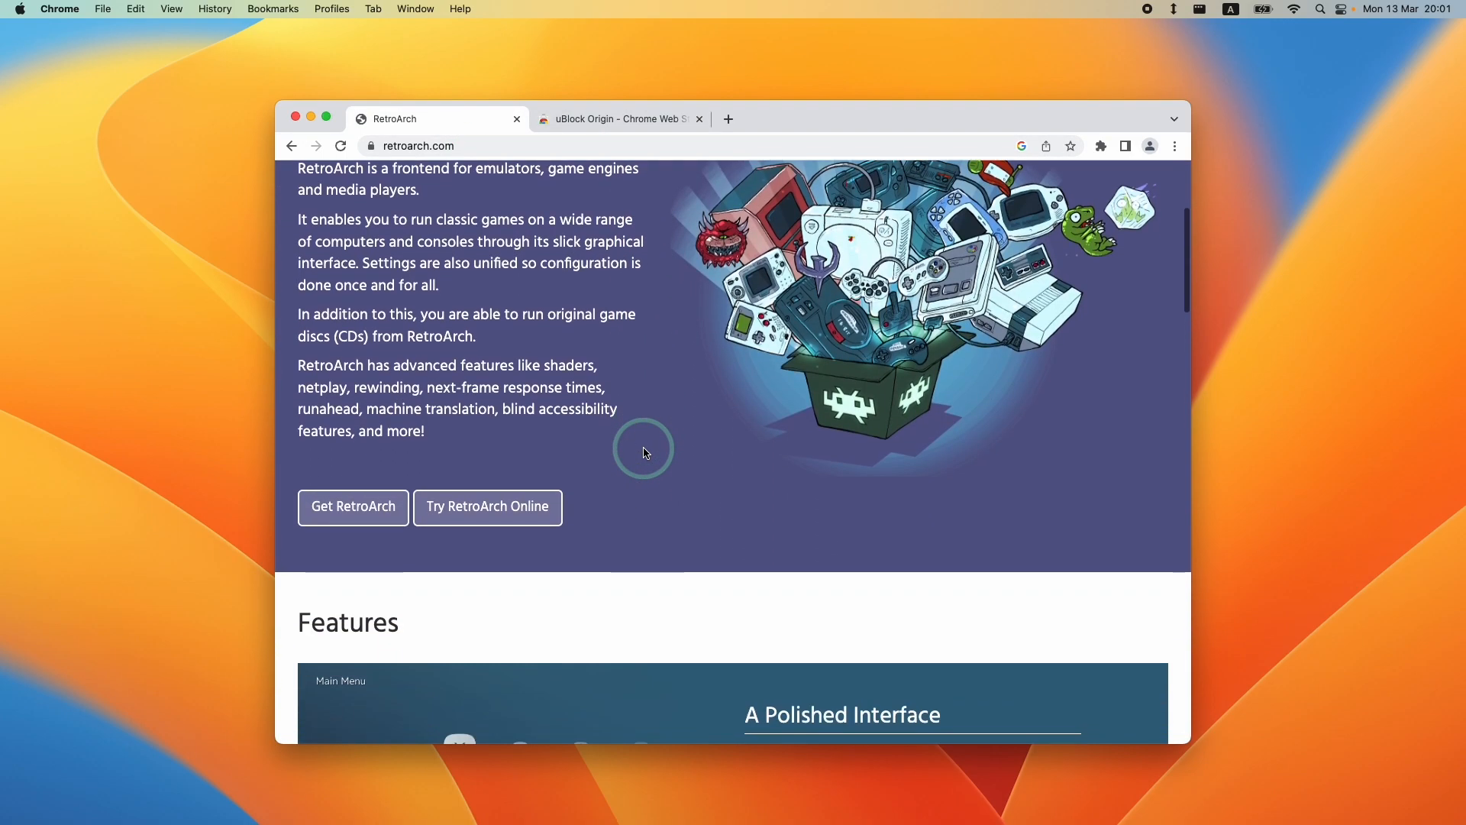
{"action": "scroll", "scroll_direction": "up", "scroll_amount": 3}
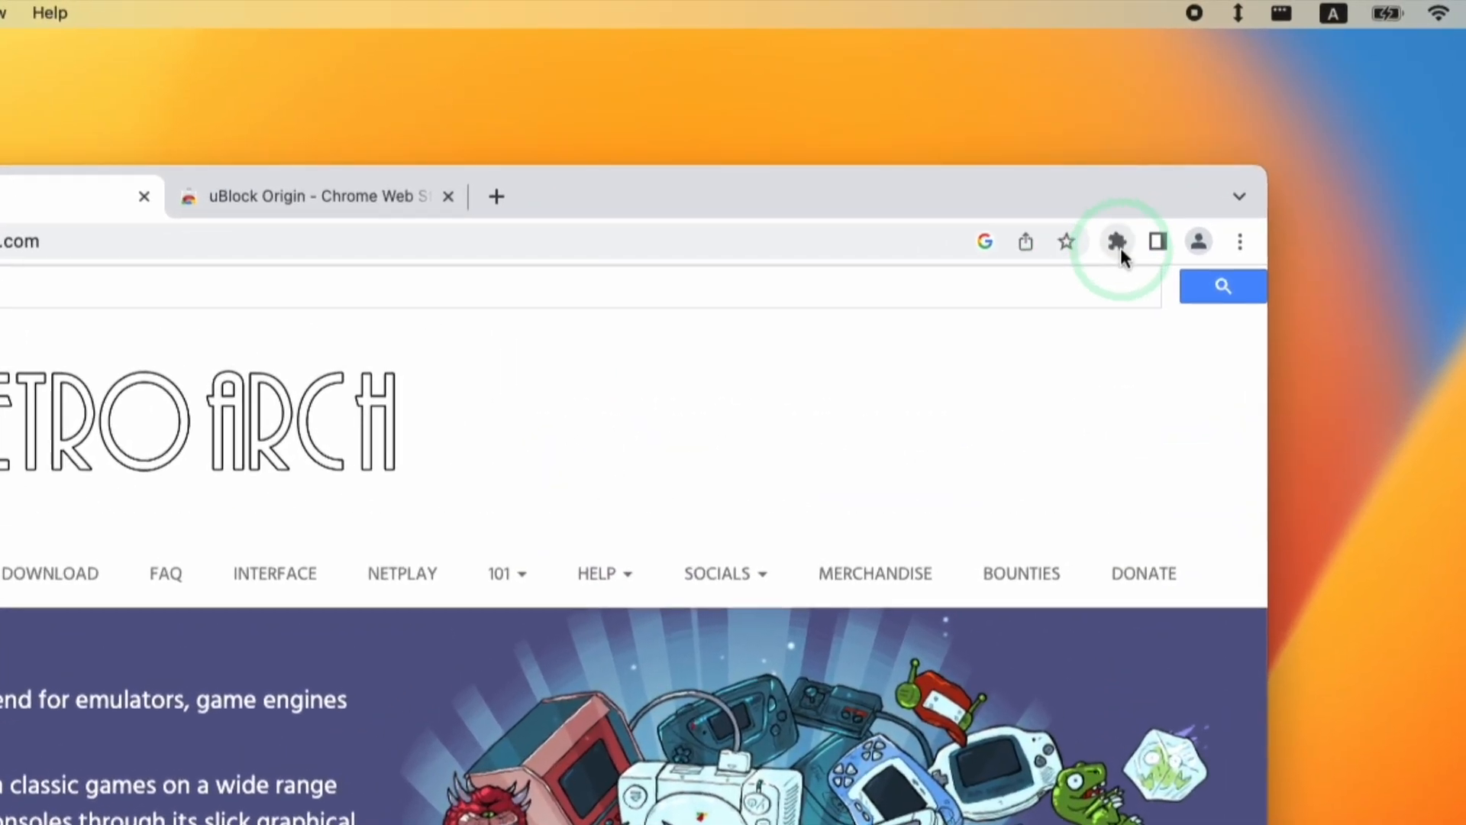
{"action": "mouse_move", "coordinate": [1117, 241]}
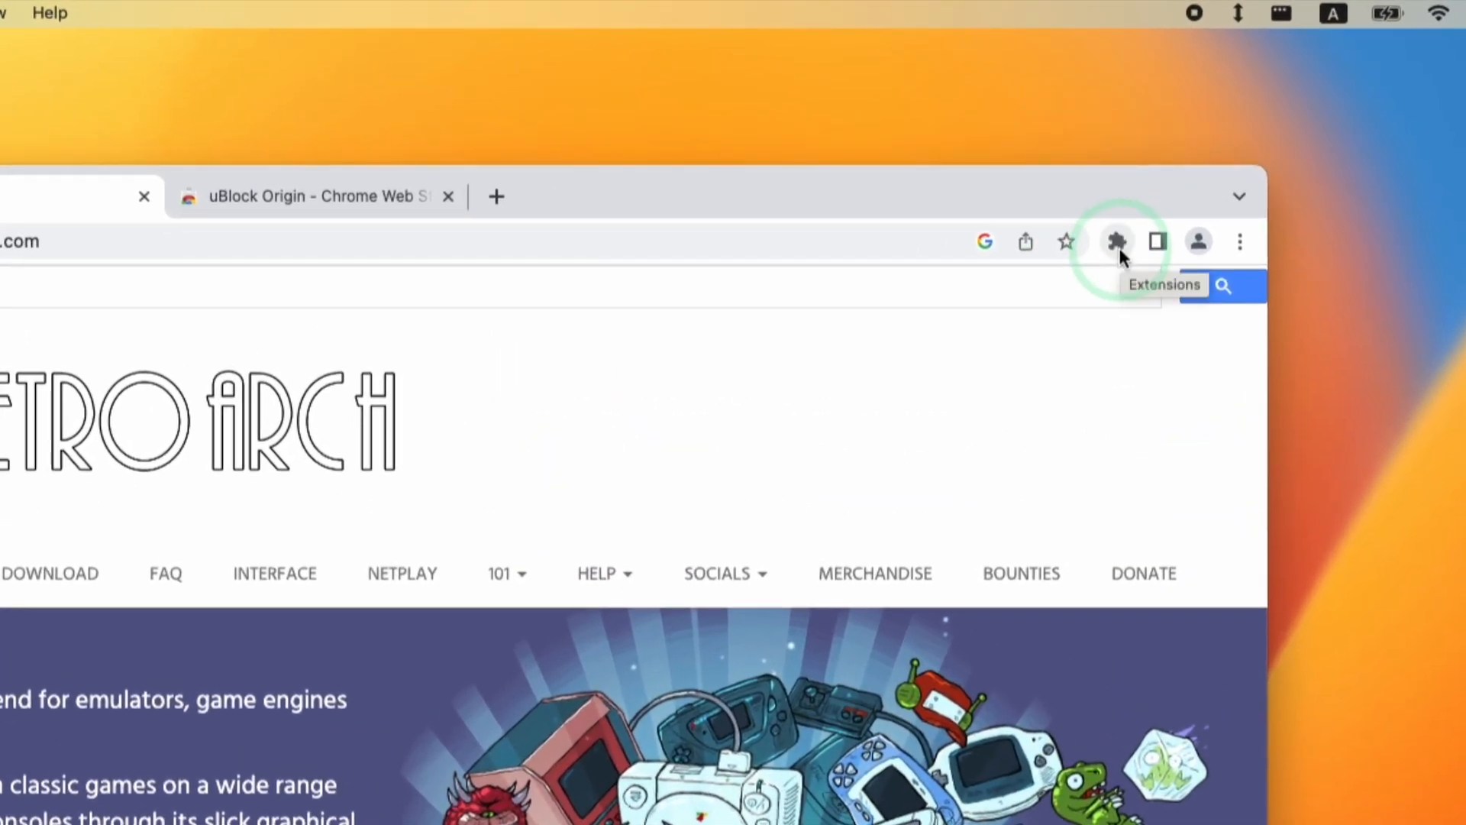
- Pin uBlock Origin to the toolbar and view its panel reporting 7 requests blocked on retroarch.com
{"action": "left_click", "coordinate": [1117, 241]}
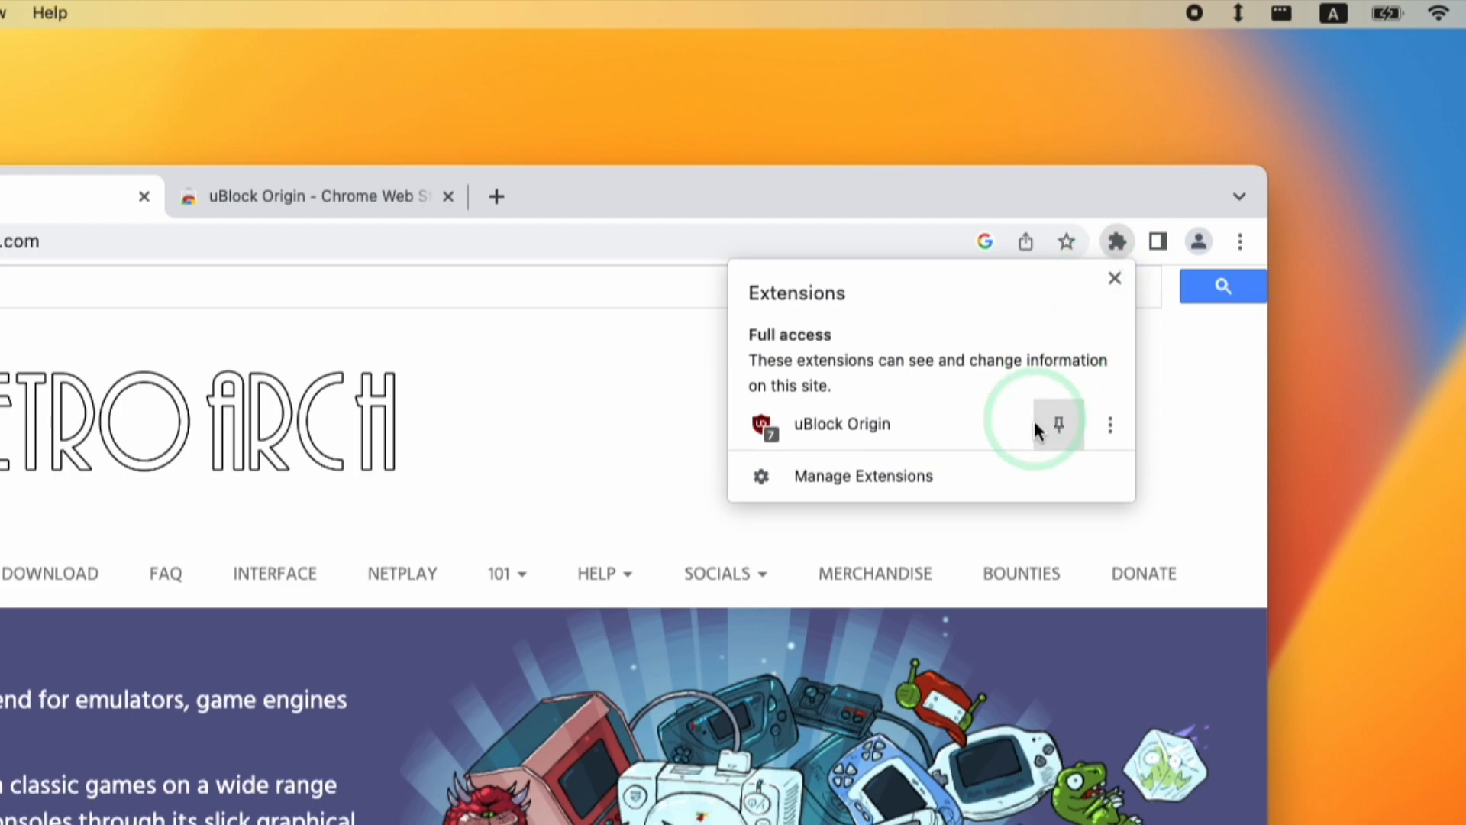
{"action": "left_click", "coordinate": [1059, 424]}
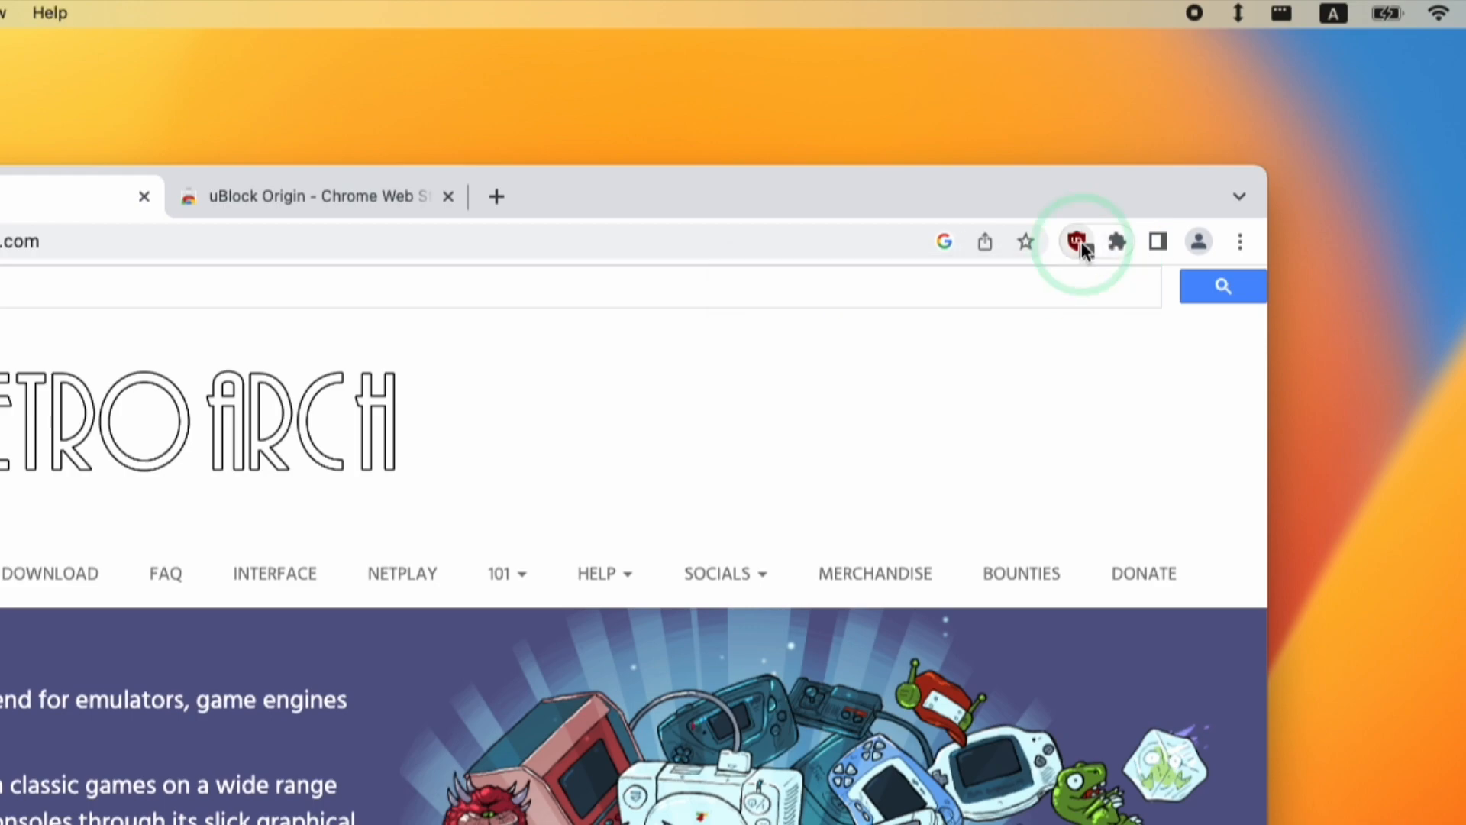
{"action": "left_click", "coordinate": [1078, 241]}
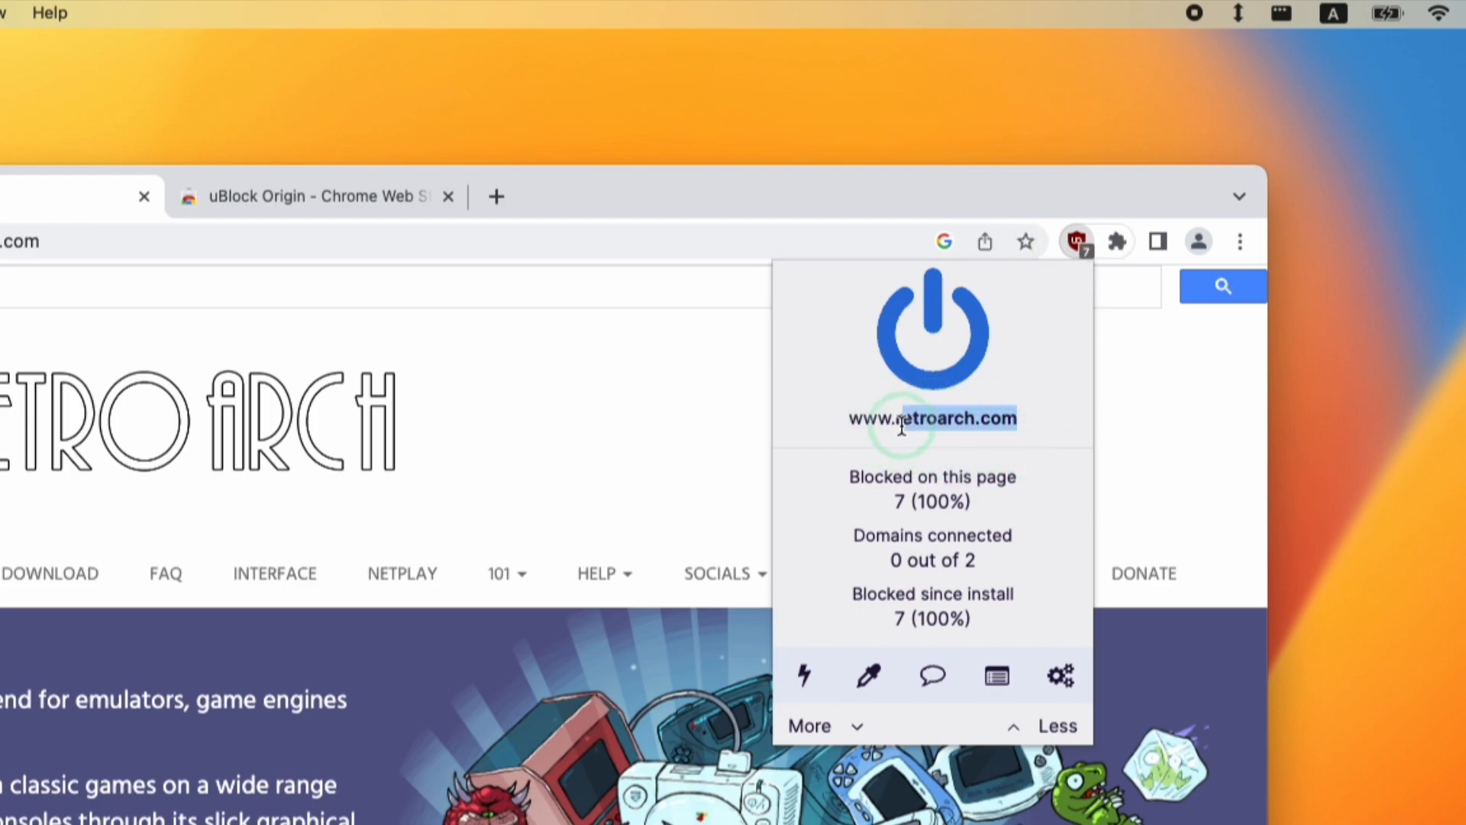
- Switch uBlock Origin off for retroarch.com and reload, then re-enable it for an ad-free page
{"action": "left_click", "coordinate": [933, 328]}
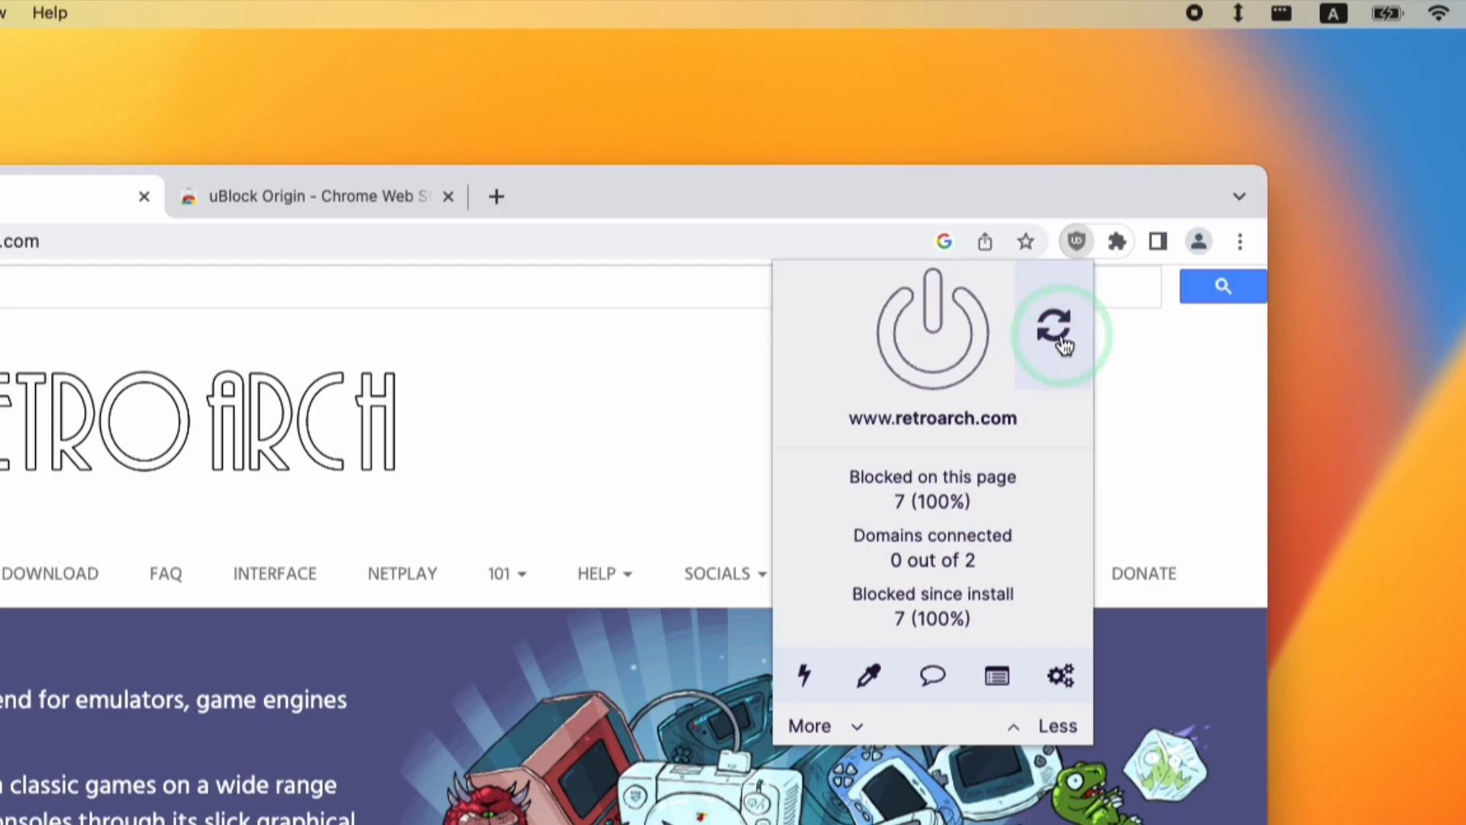
{"action": "left_click", "coordinate": [1054, 328]}
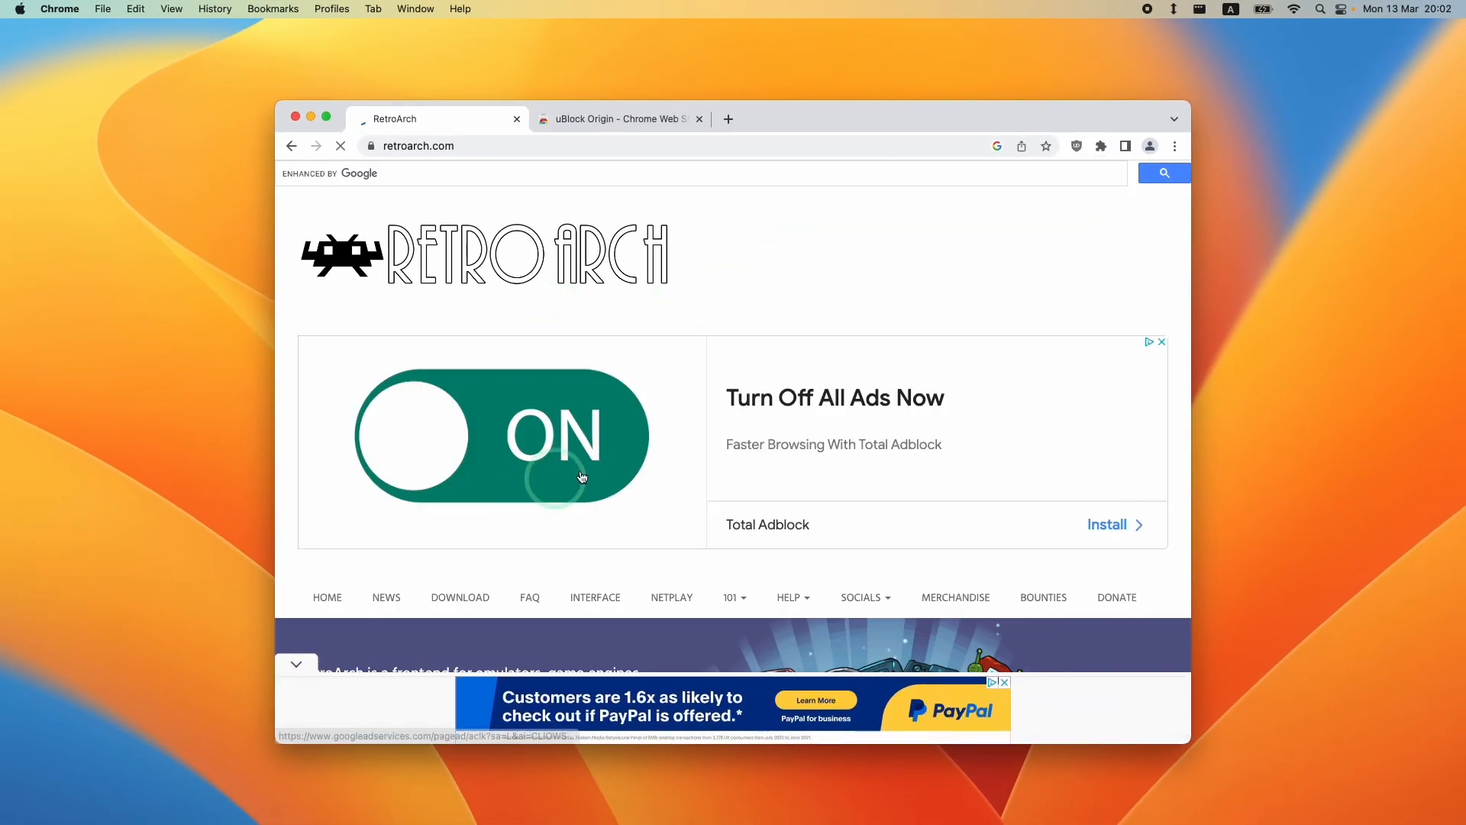
{"action": "left_click", "coordinate": [1076, 146]}
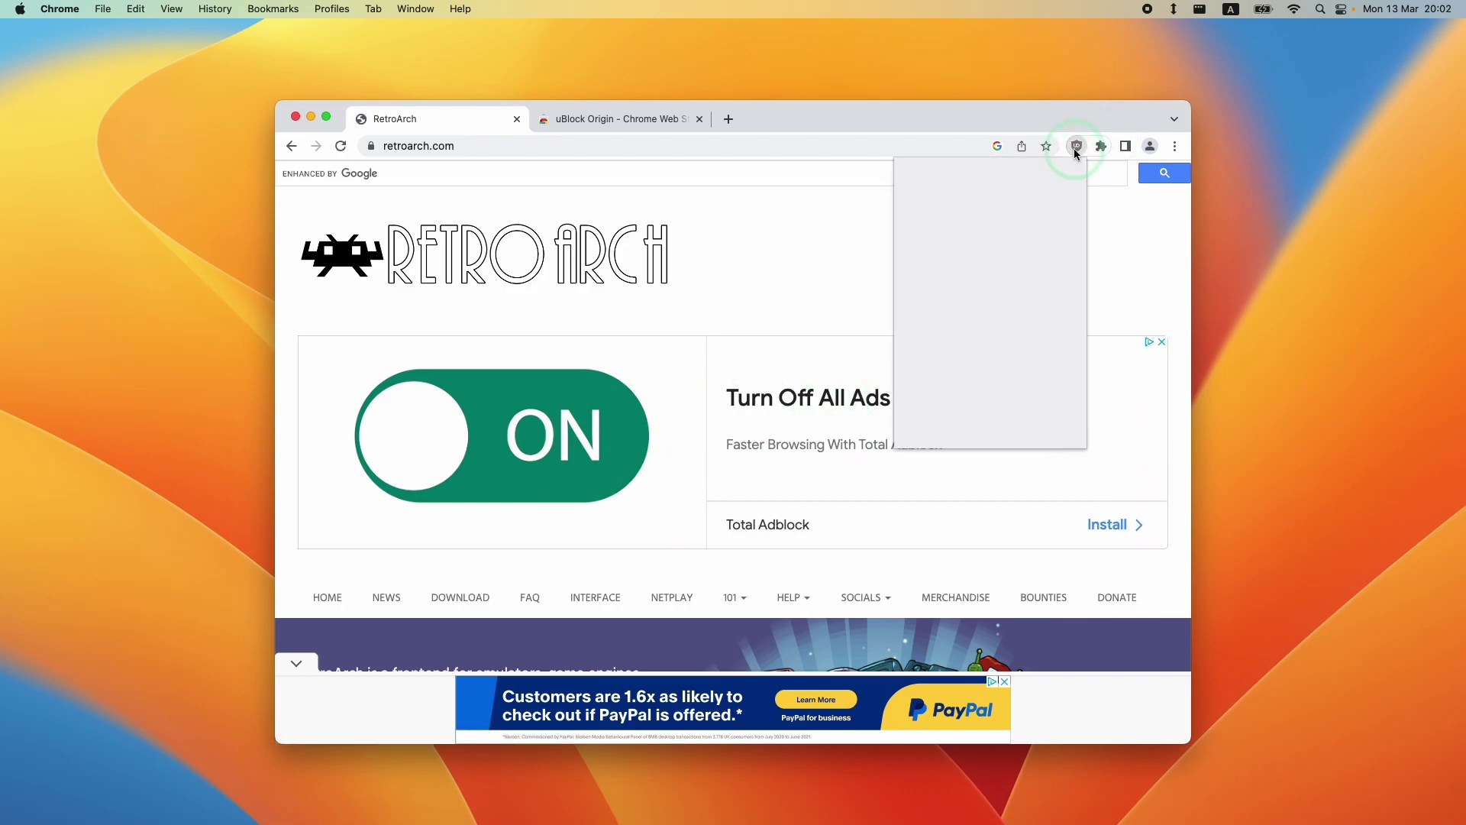
{"action": "left_click", "coordinate": [1076, 146]}
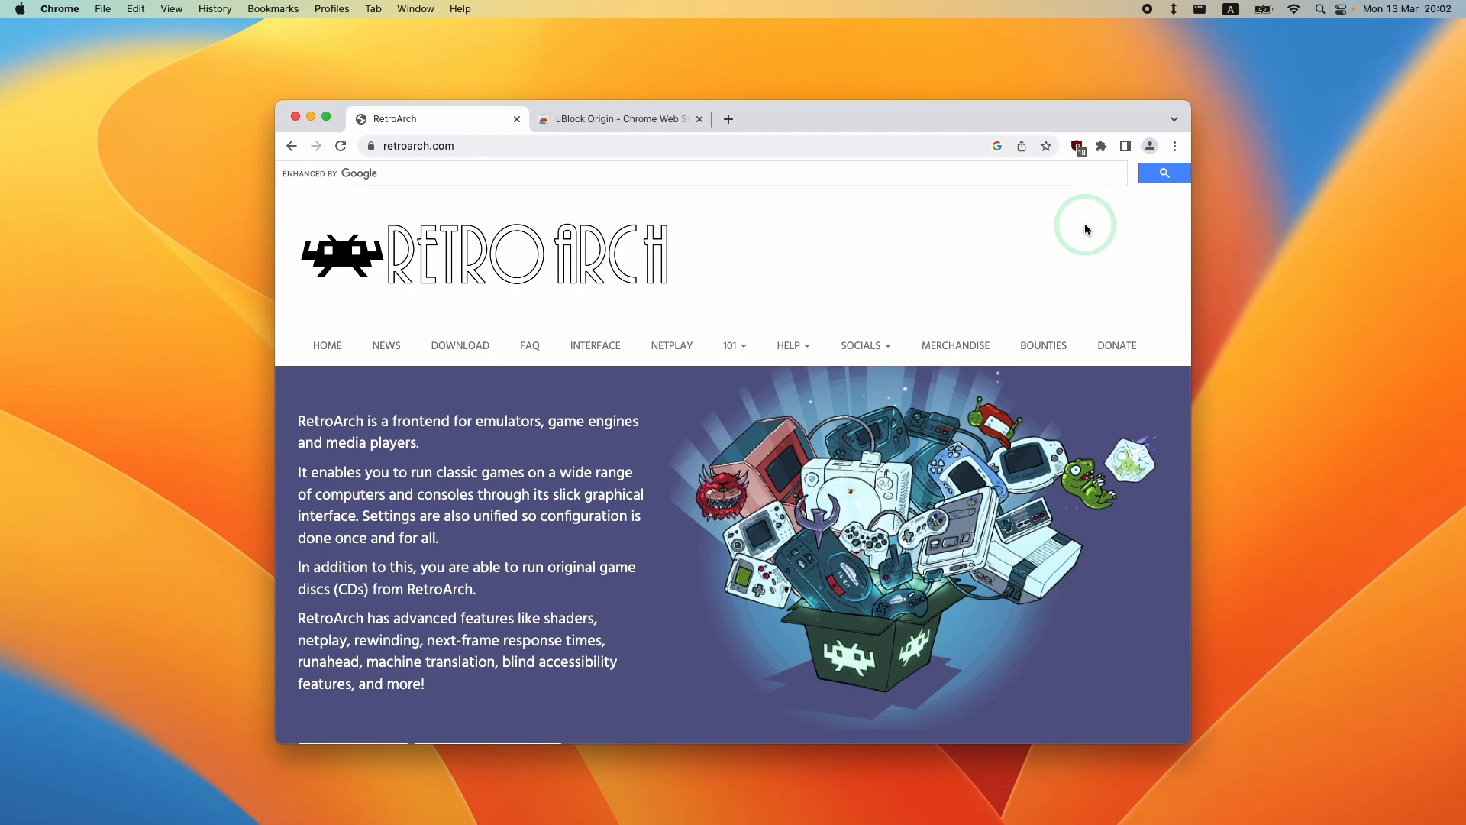
{"action": "scroll", "scroll_direction": "down", "scroll_amount": 3}
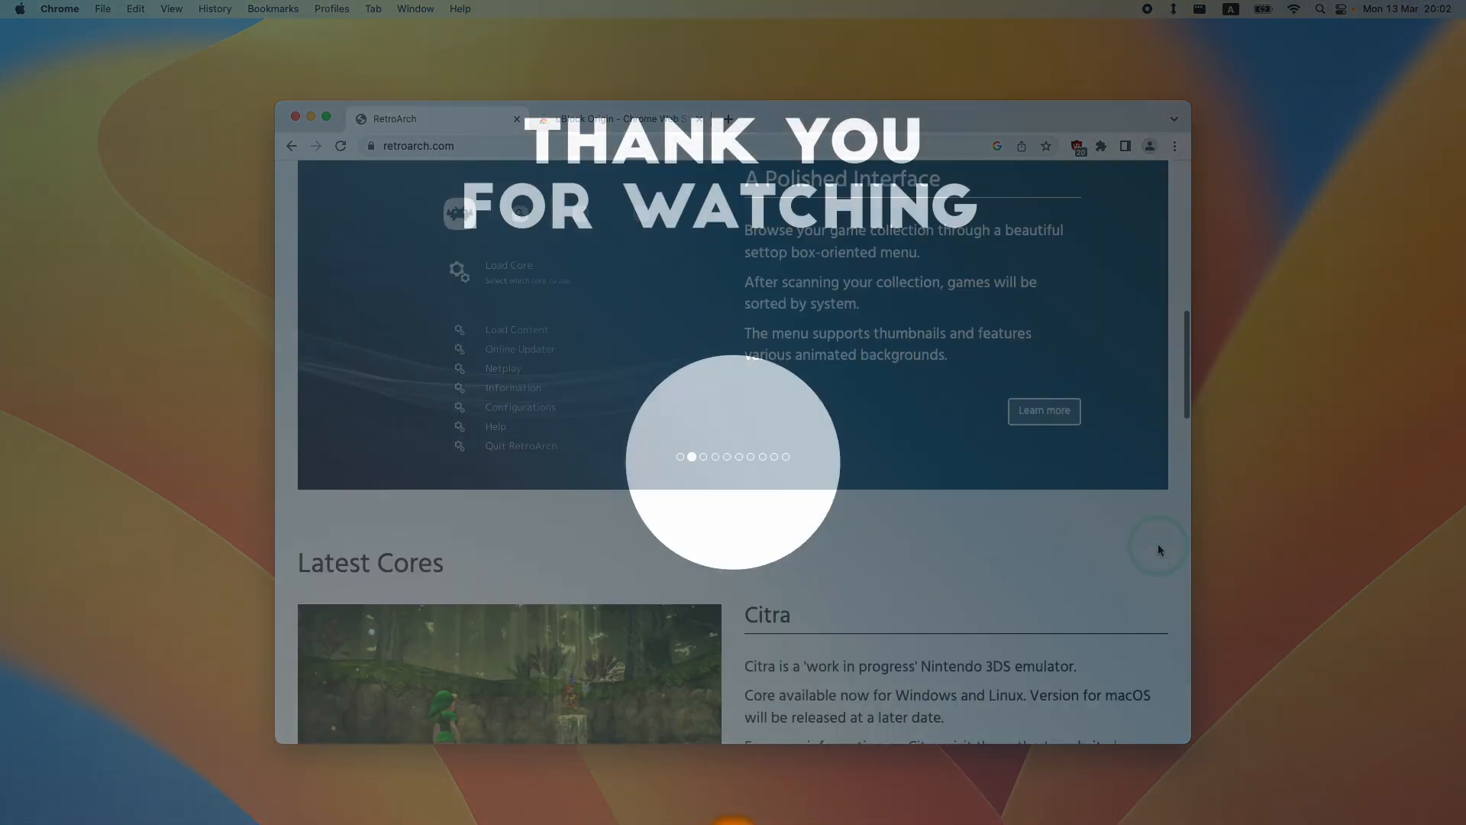